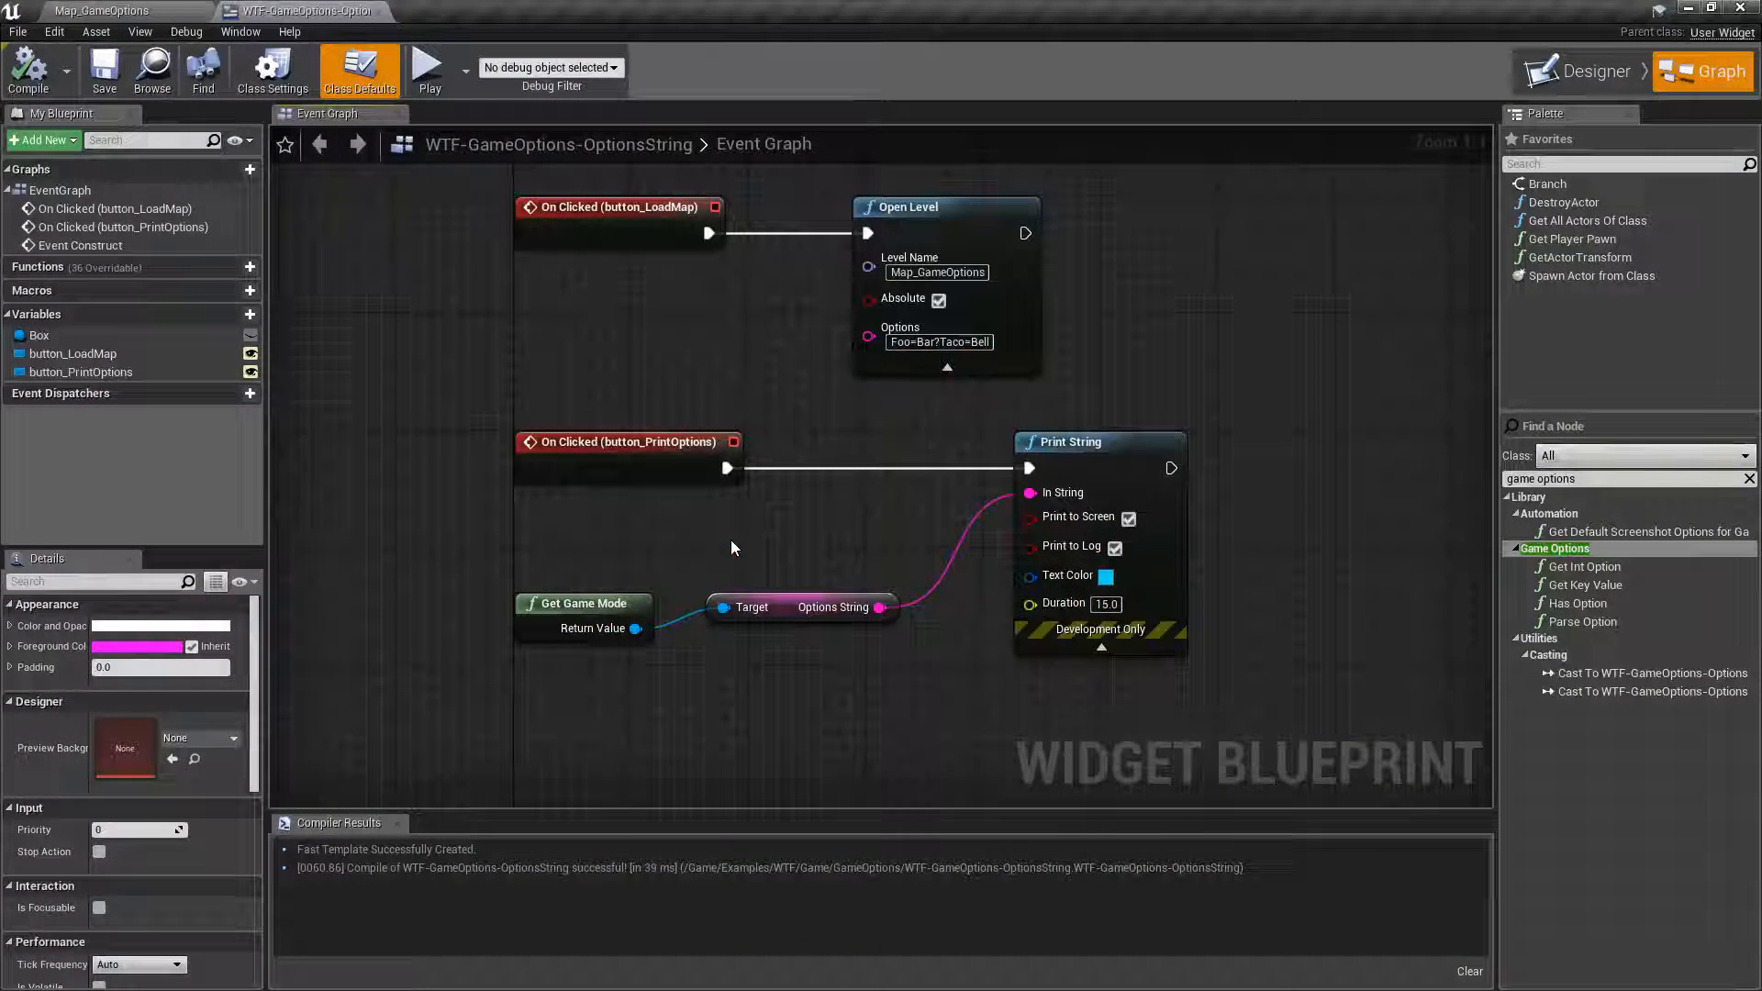
# Review the Options String and Open Level nodes, then play-preview and load the map with its travel options
pyautogui.click(799, 608)
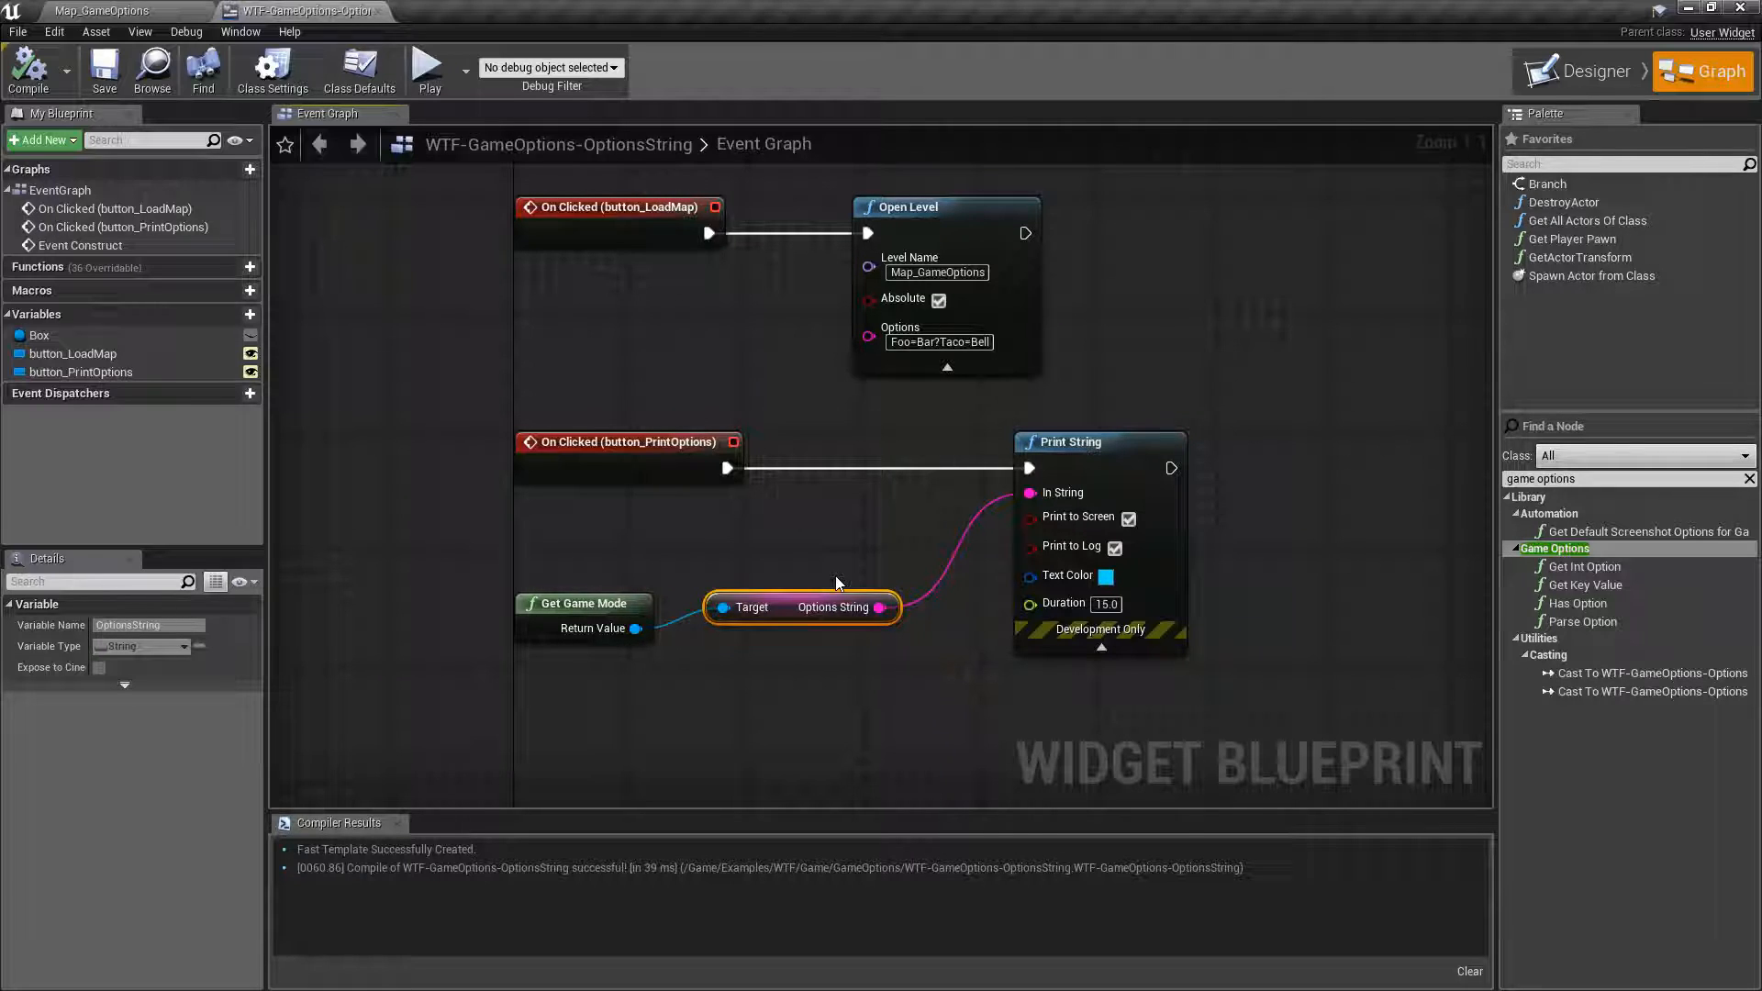
pyautogui.moveTo(804, 595)
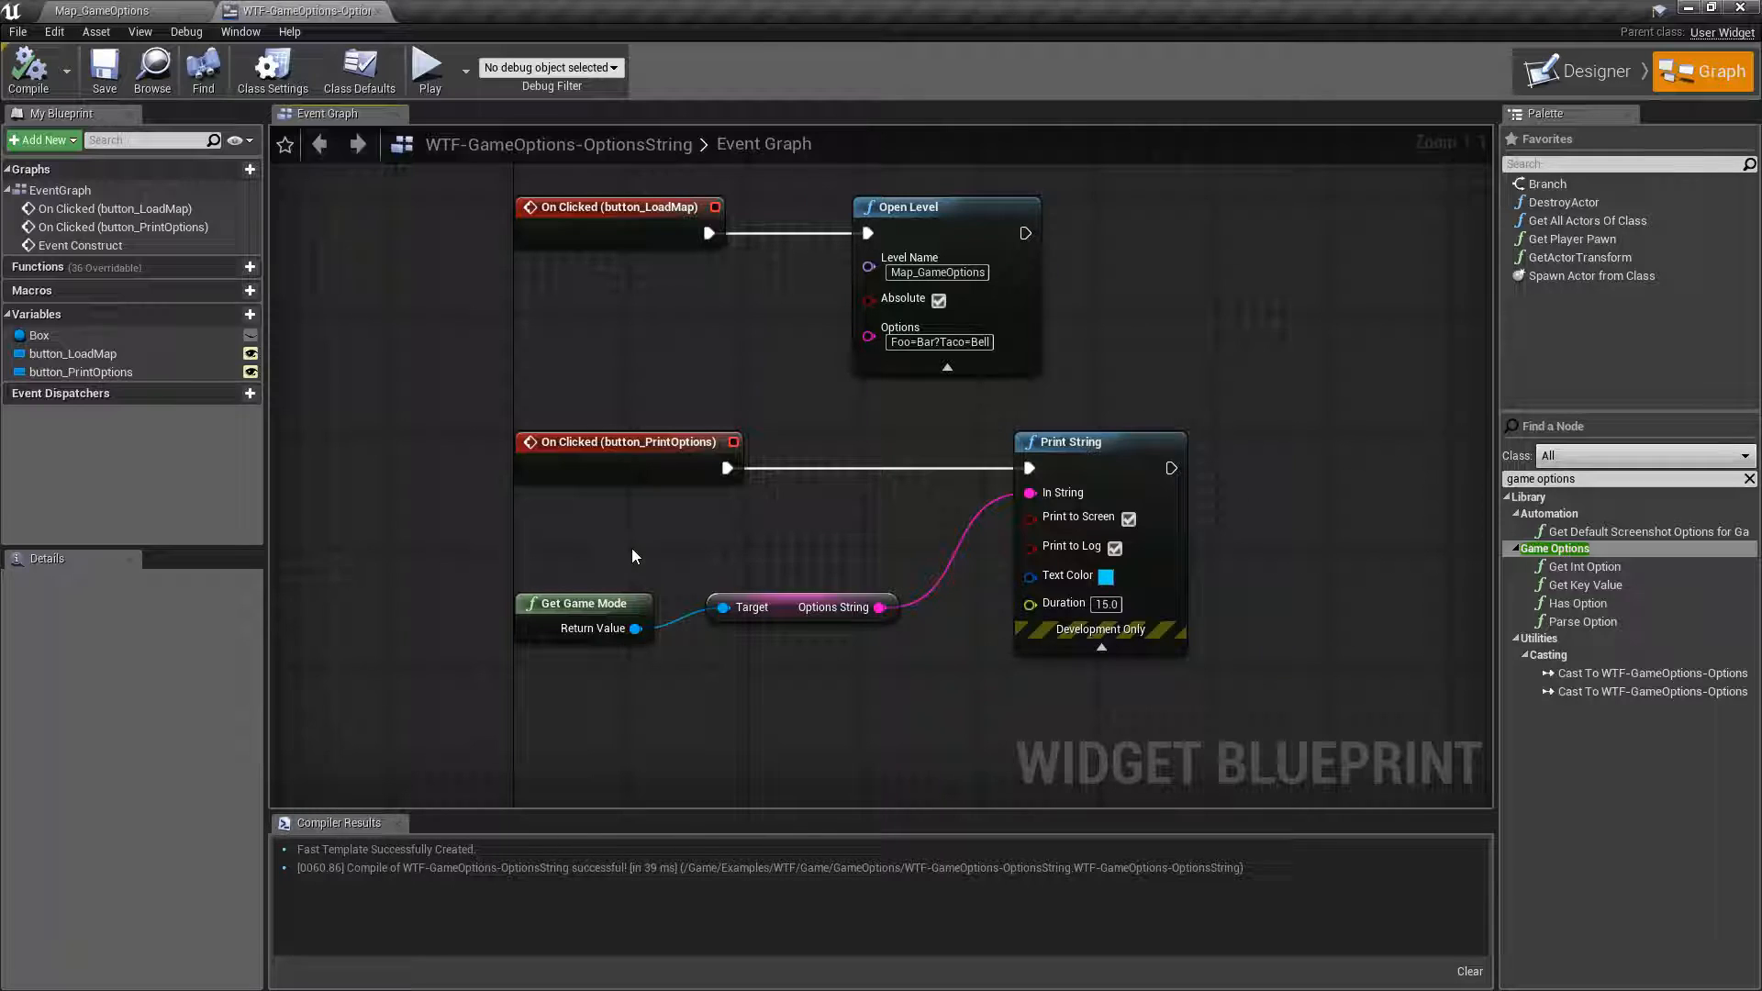
pyautogui.moveTo(698, 529)
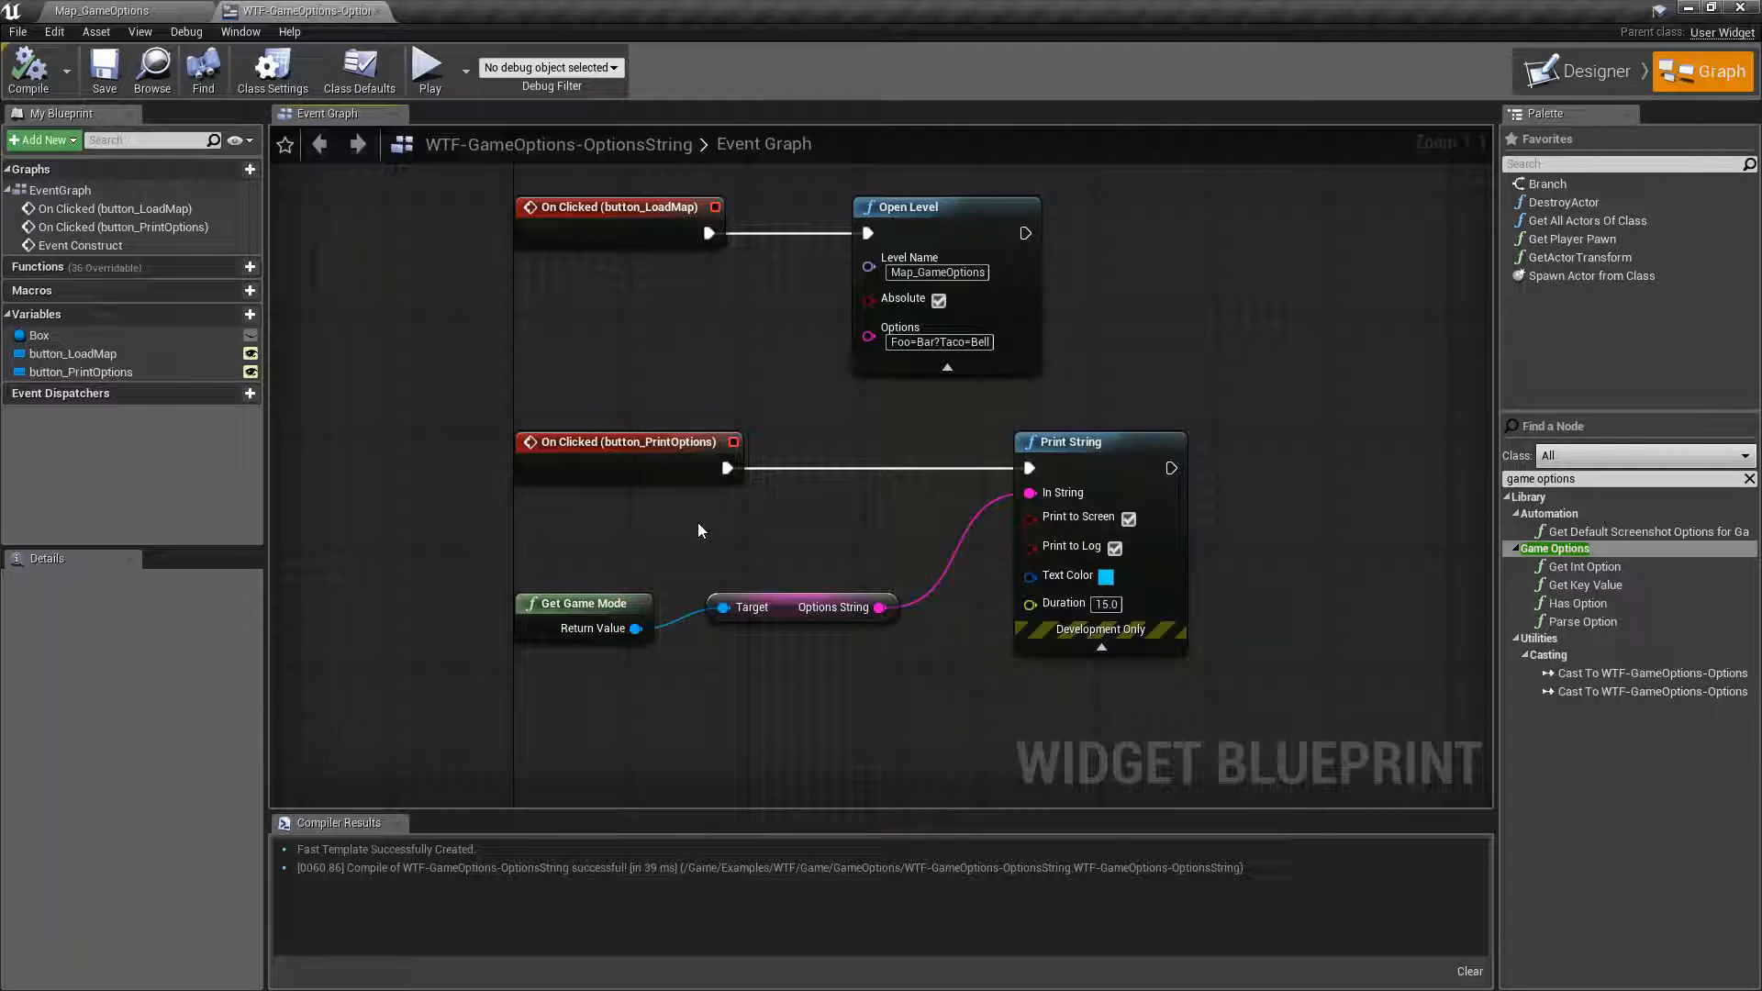
pyautogui.click(943, 208)
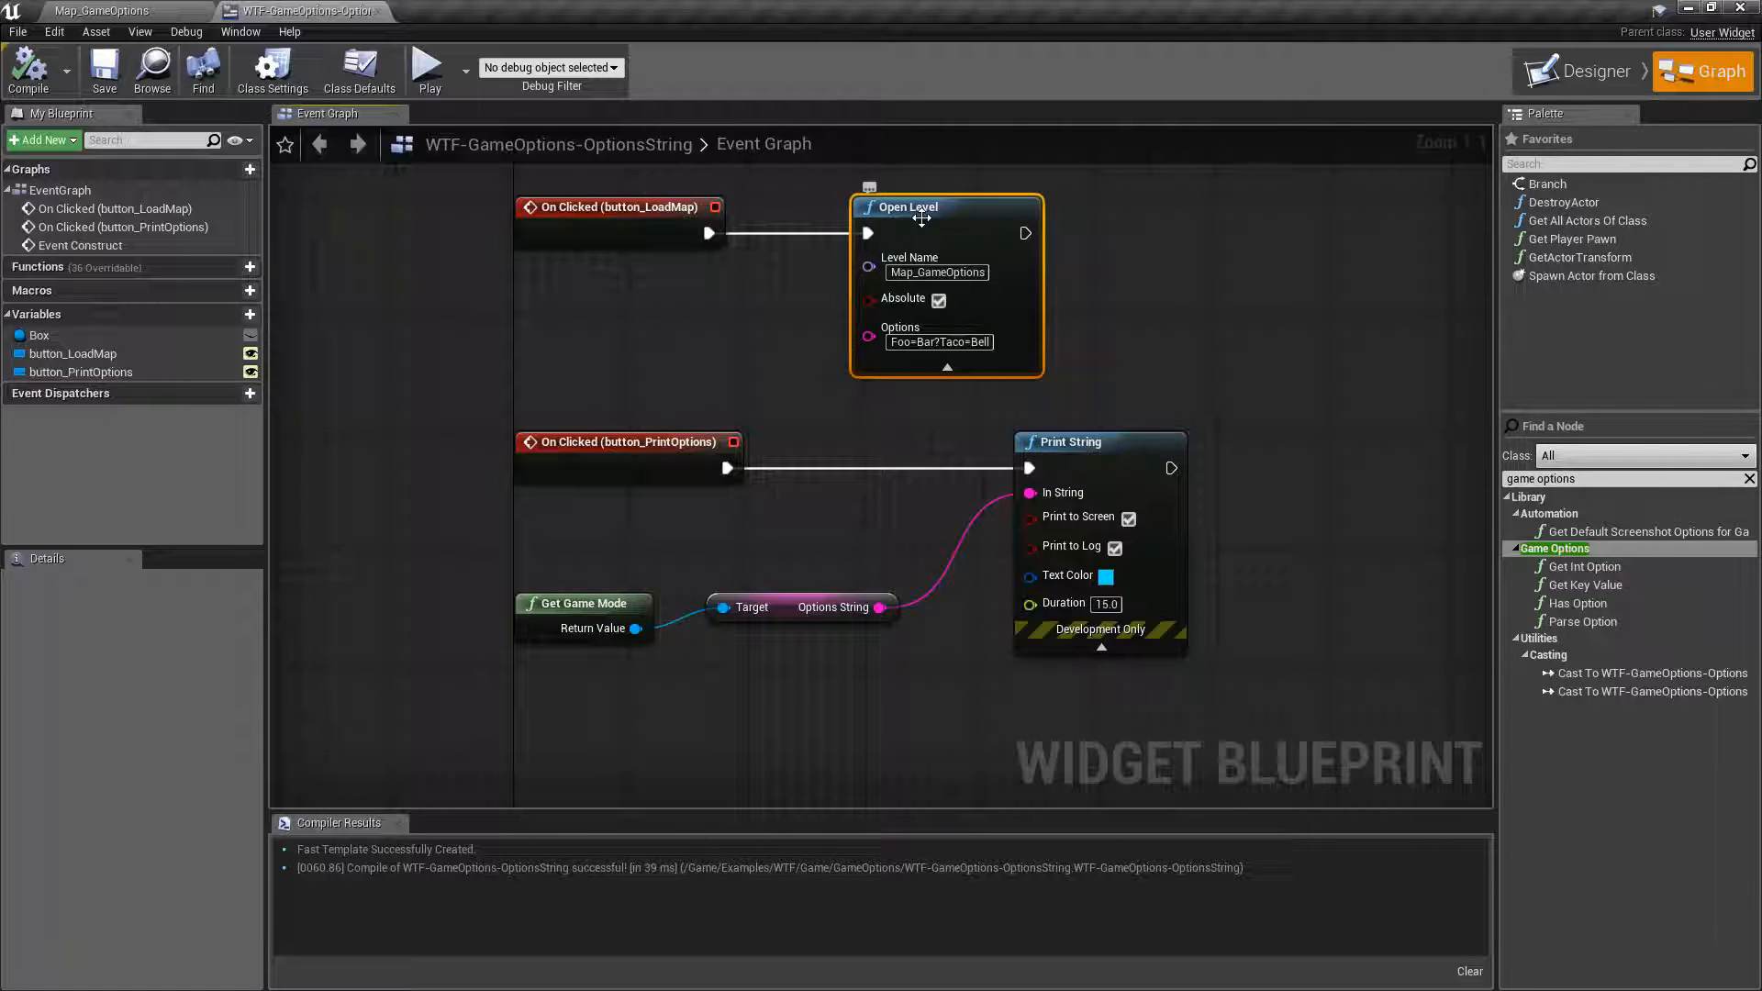
pyautogui.moveTo(936, 272)
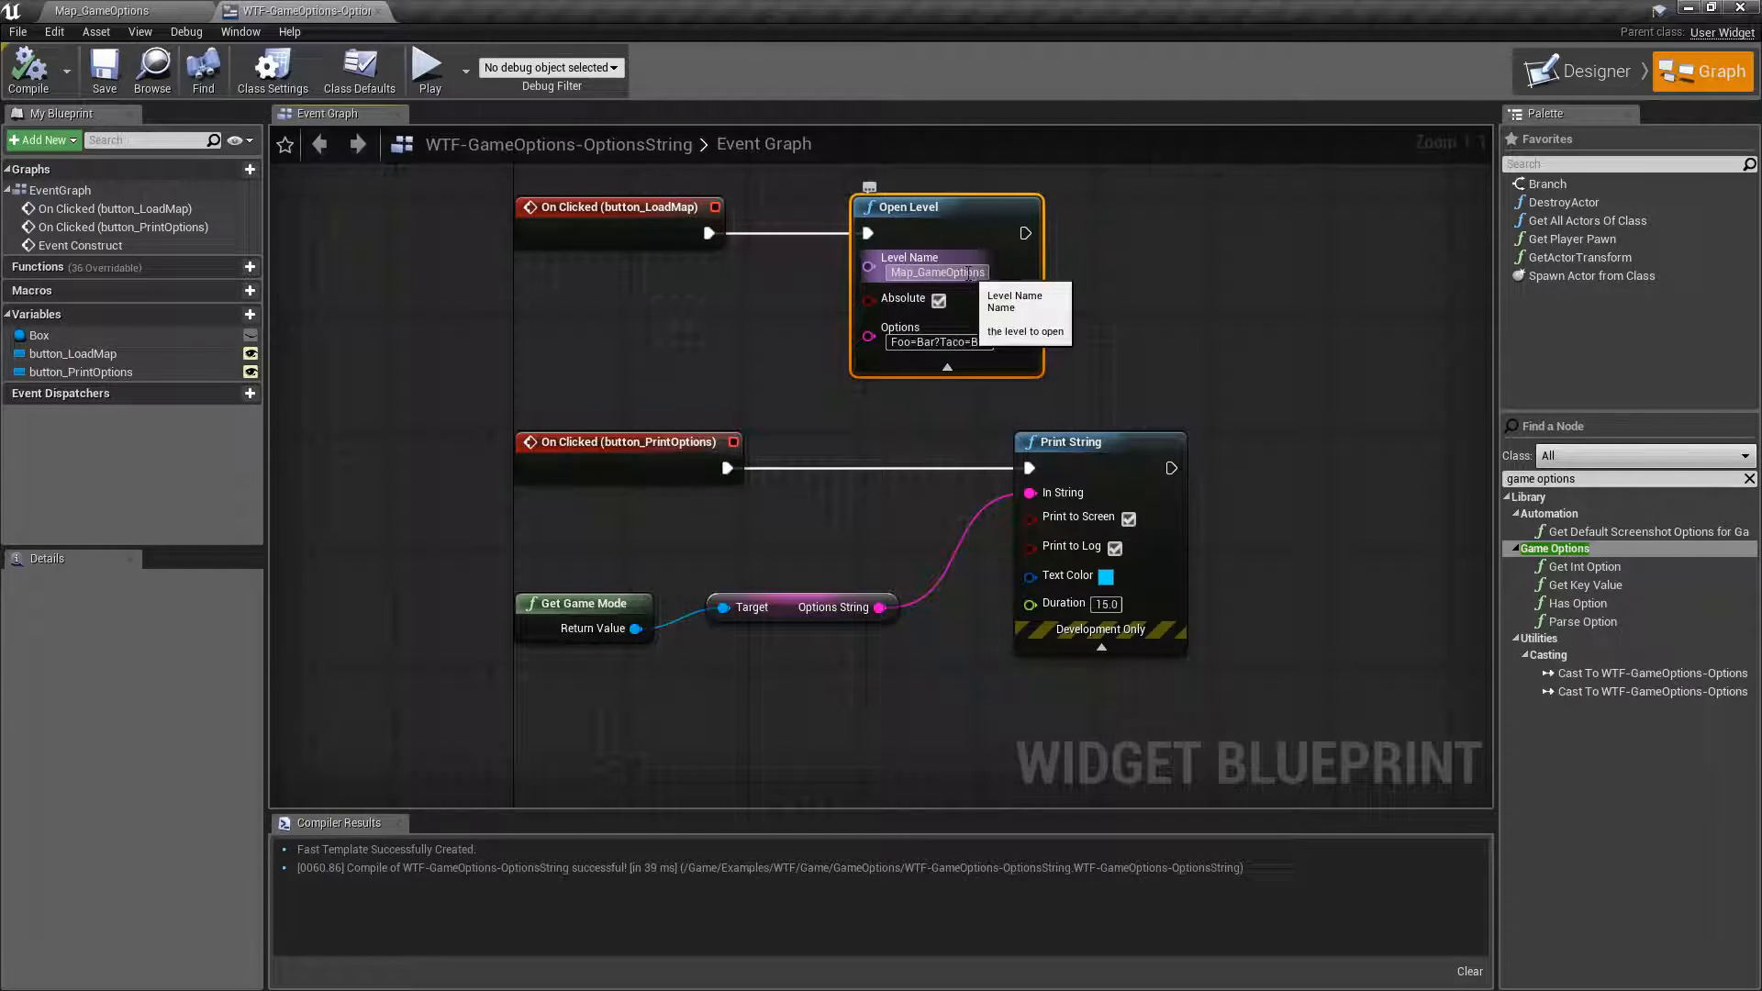
pyautogui.moveTo(934, 342)
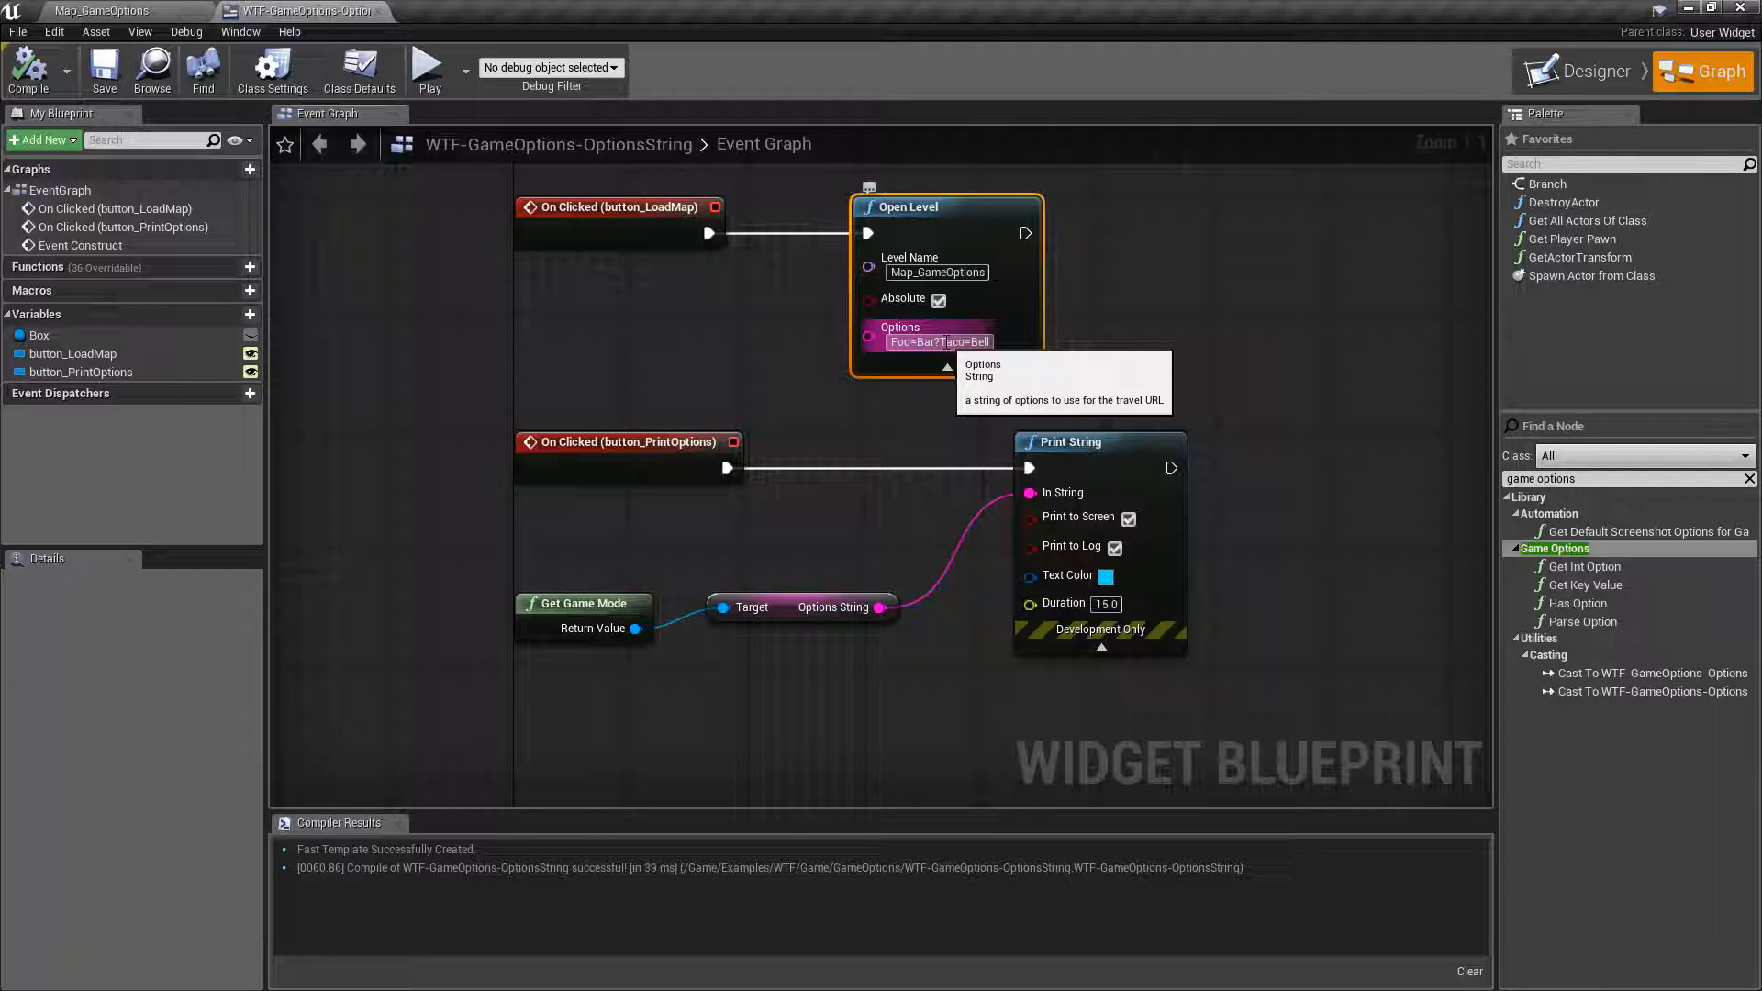
pyautogui.moveTo(624, 332)
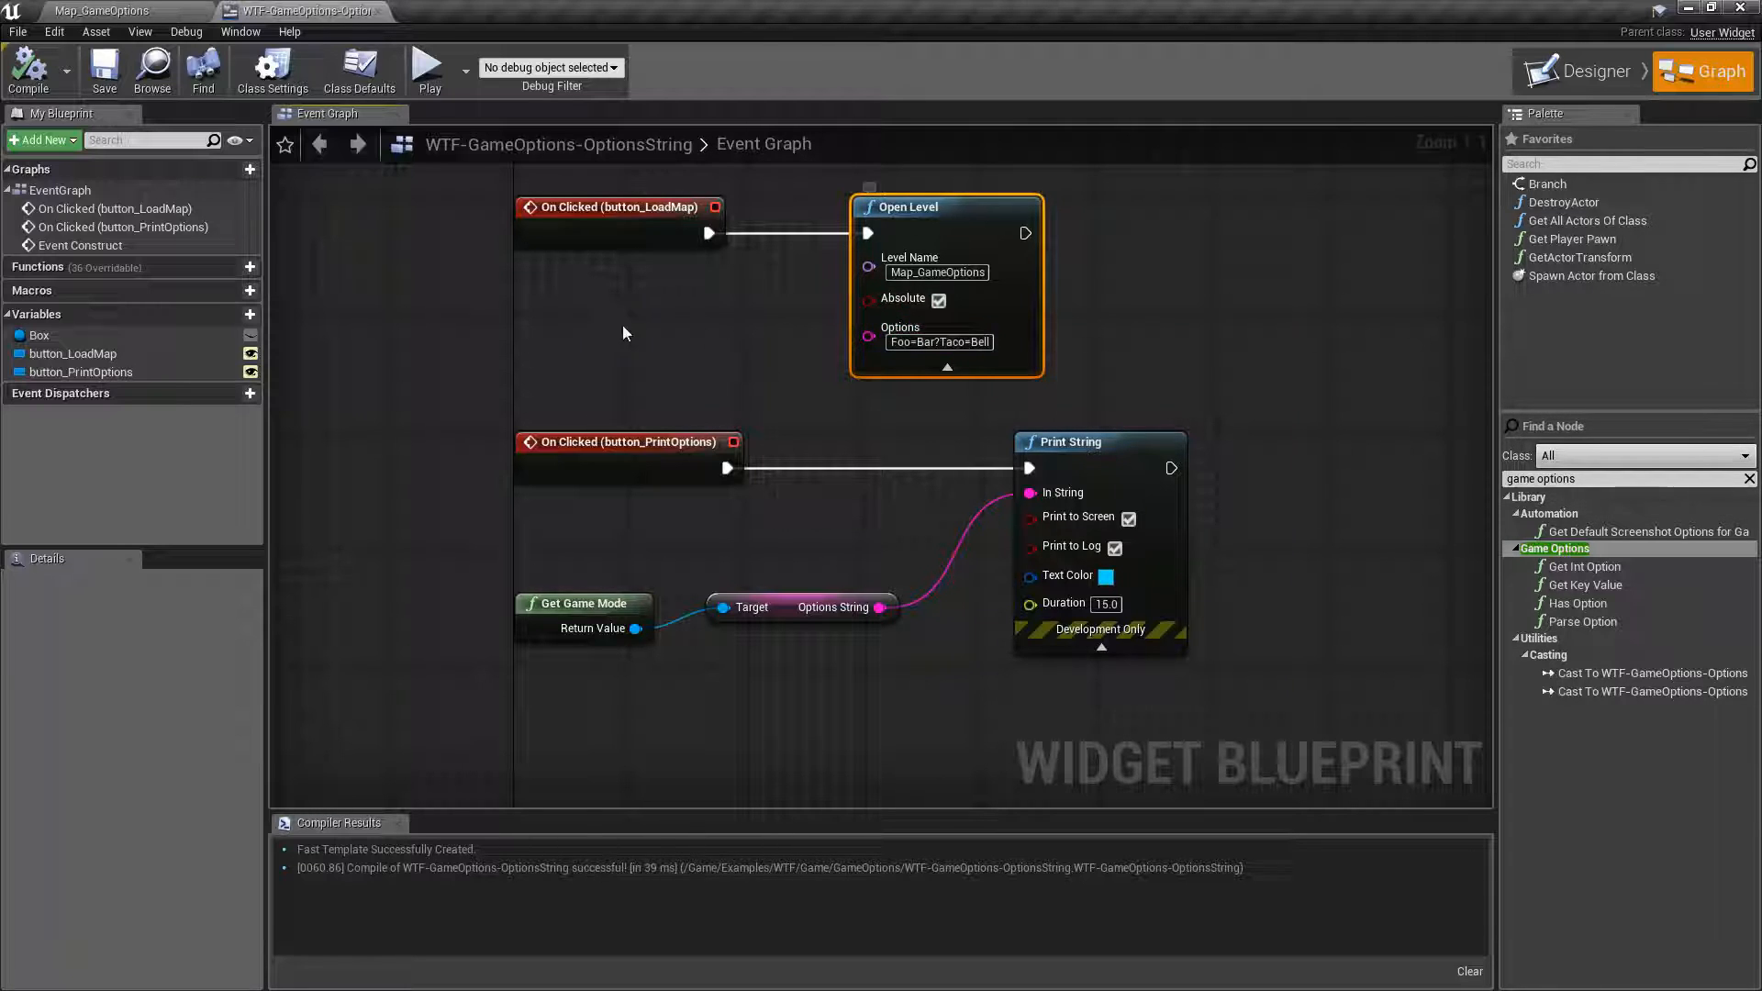
pyautogui.click(427, 70)
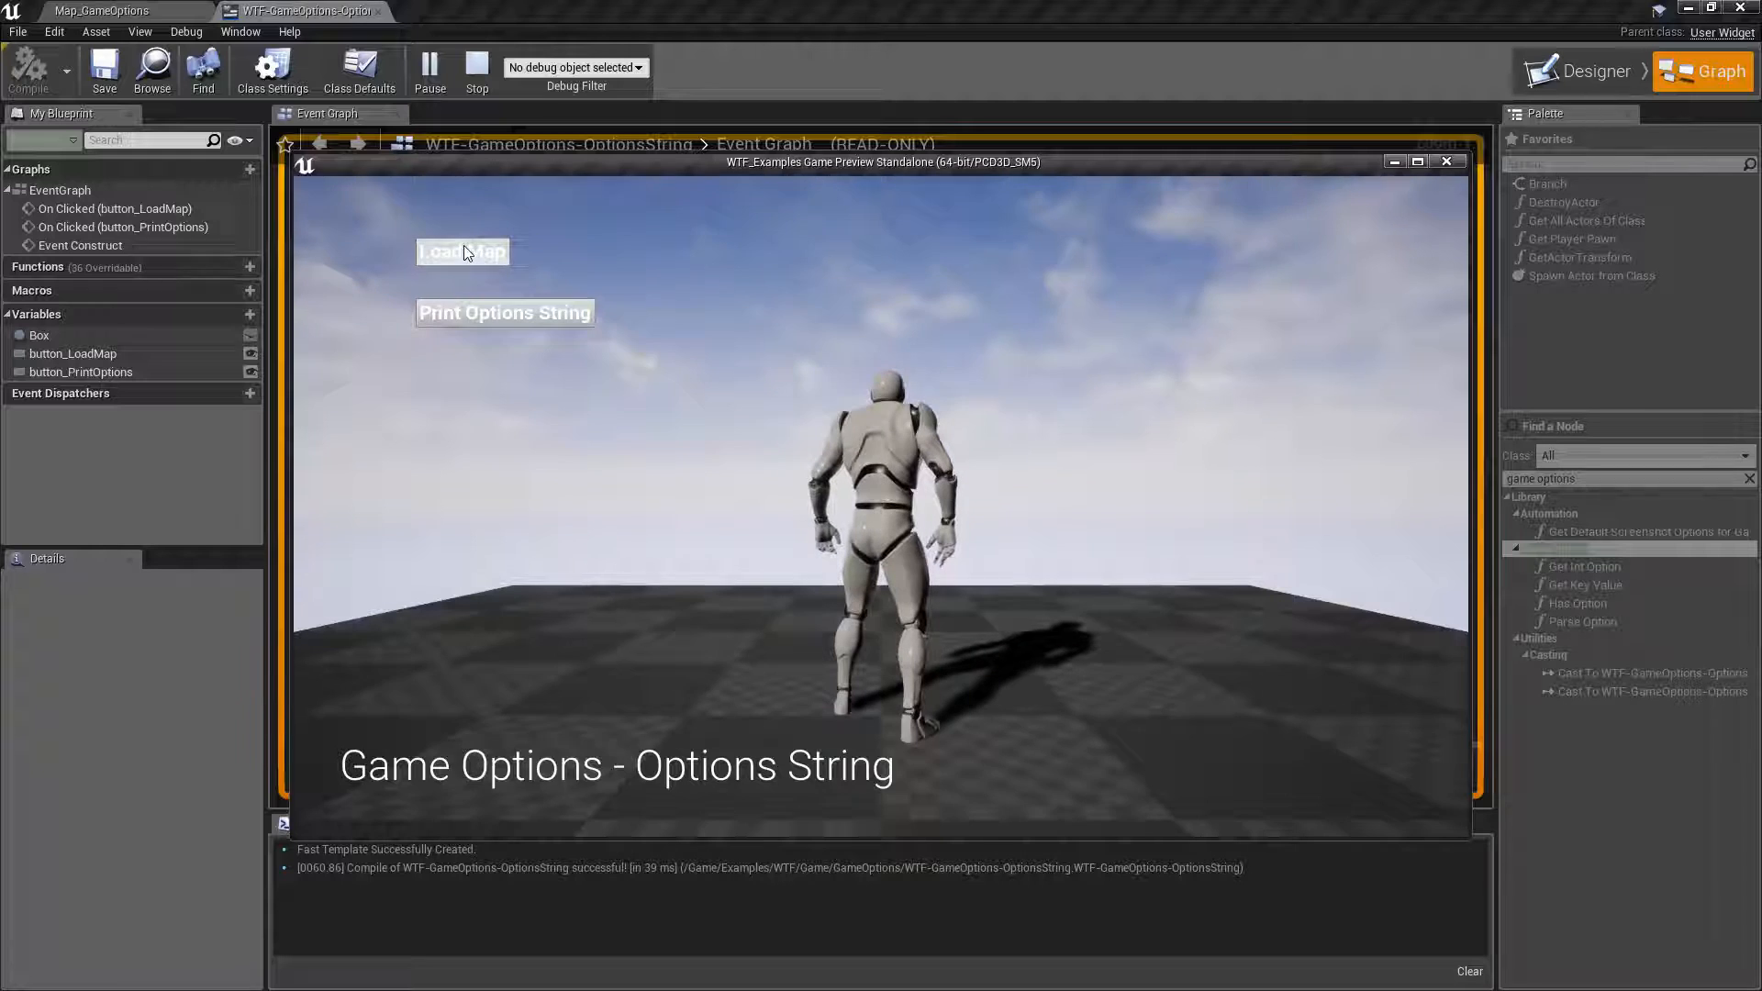
pyautogui.click(475, 69)
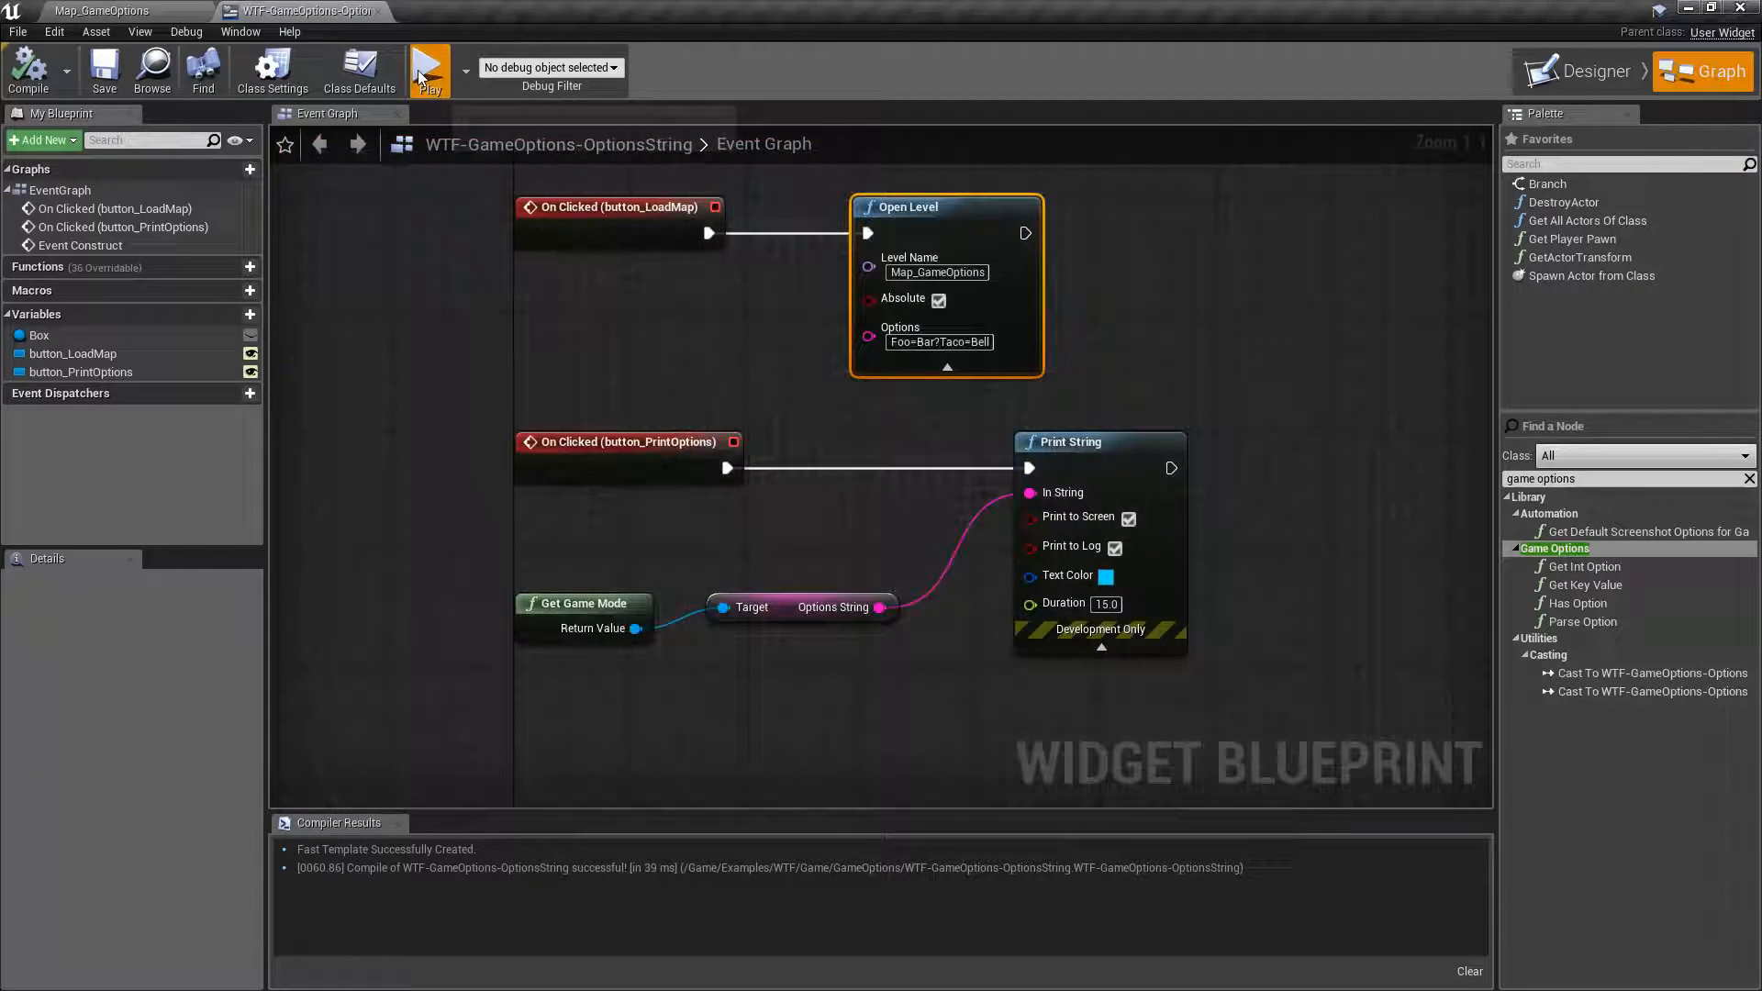
pyautogui.click(428, 70)
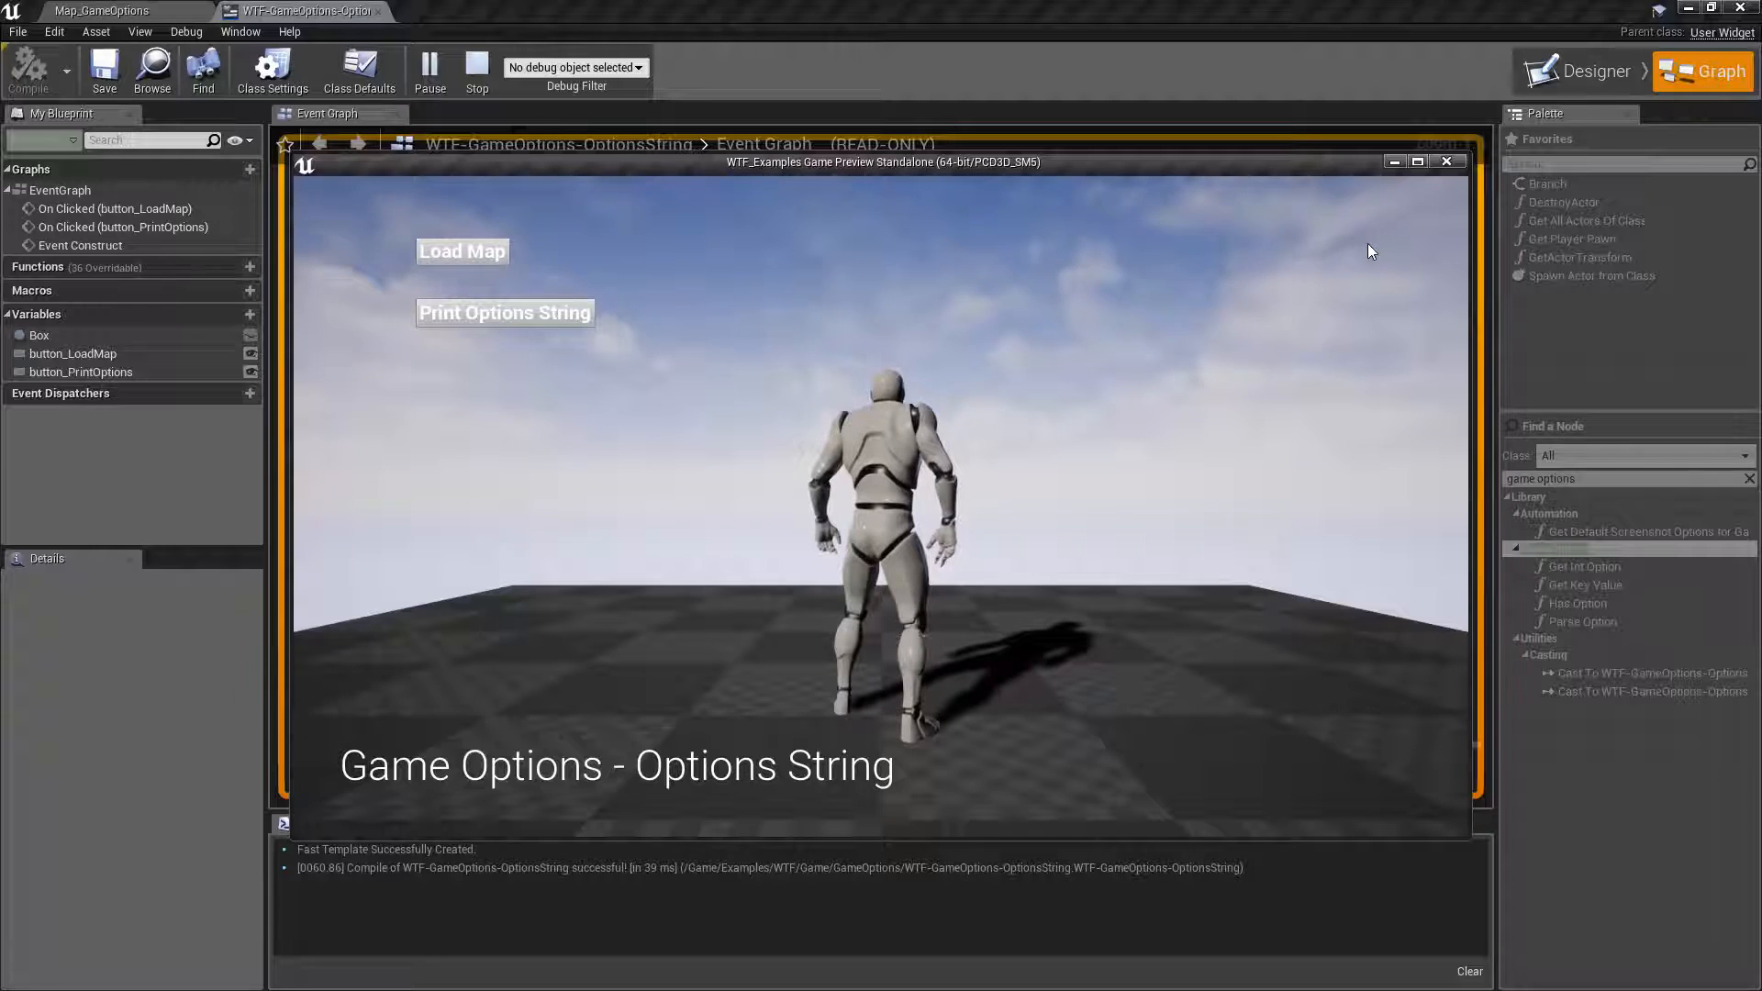
pyautogui.moveTo(463, 252)
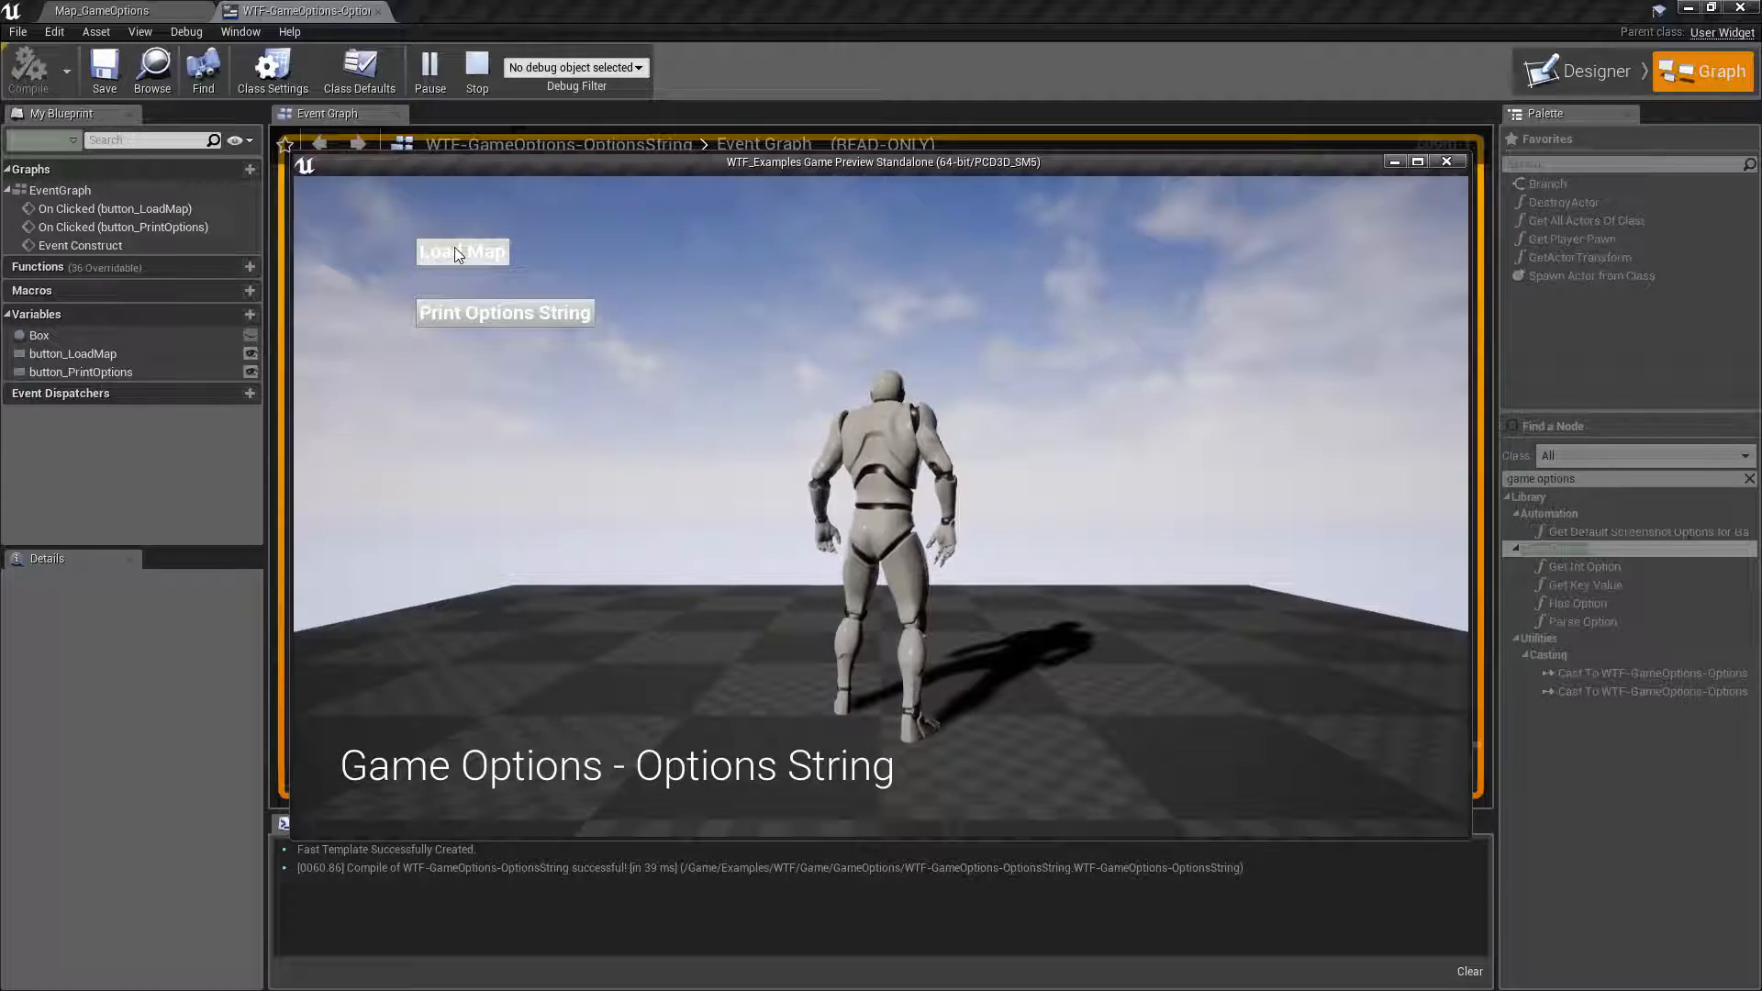
pyautogui.click(505, 312)
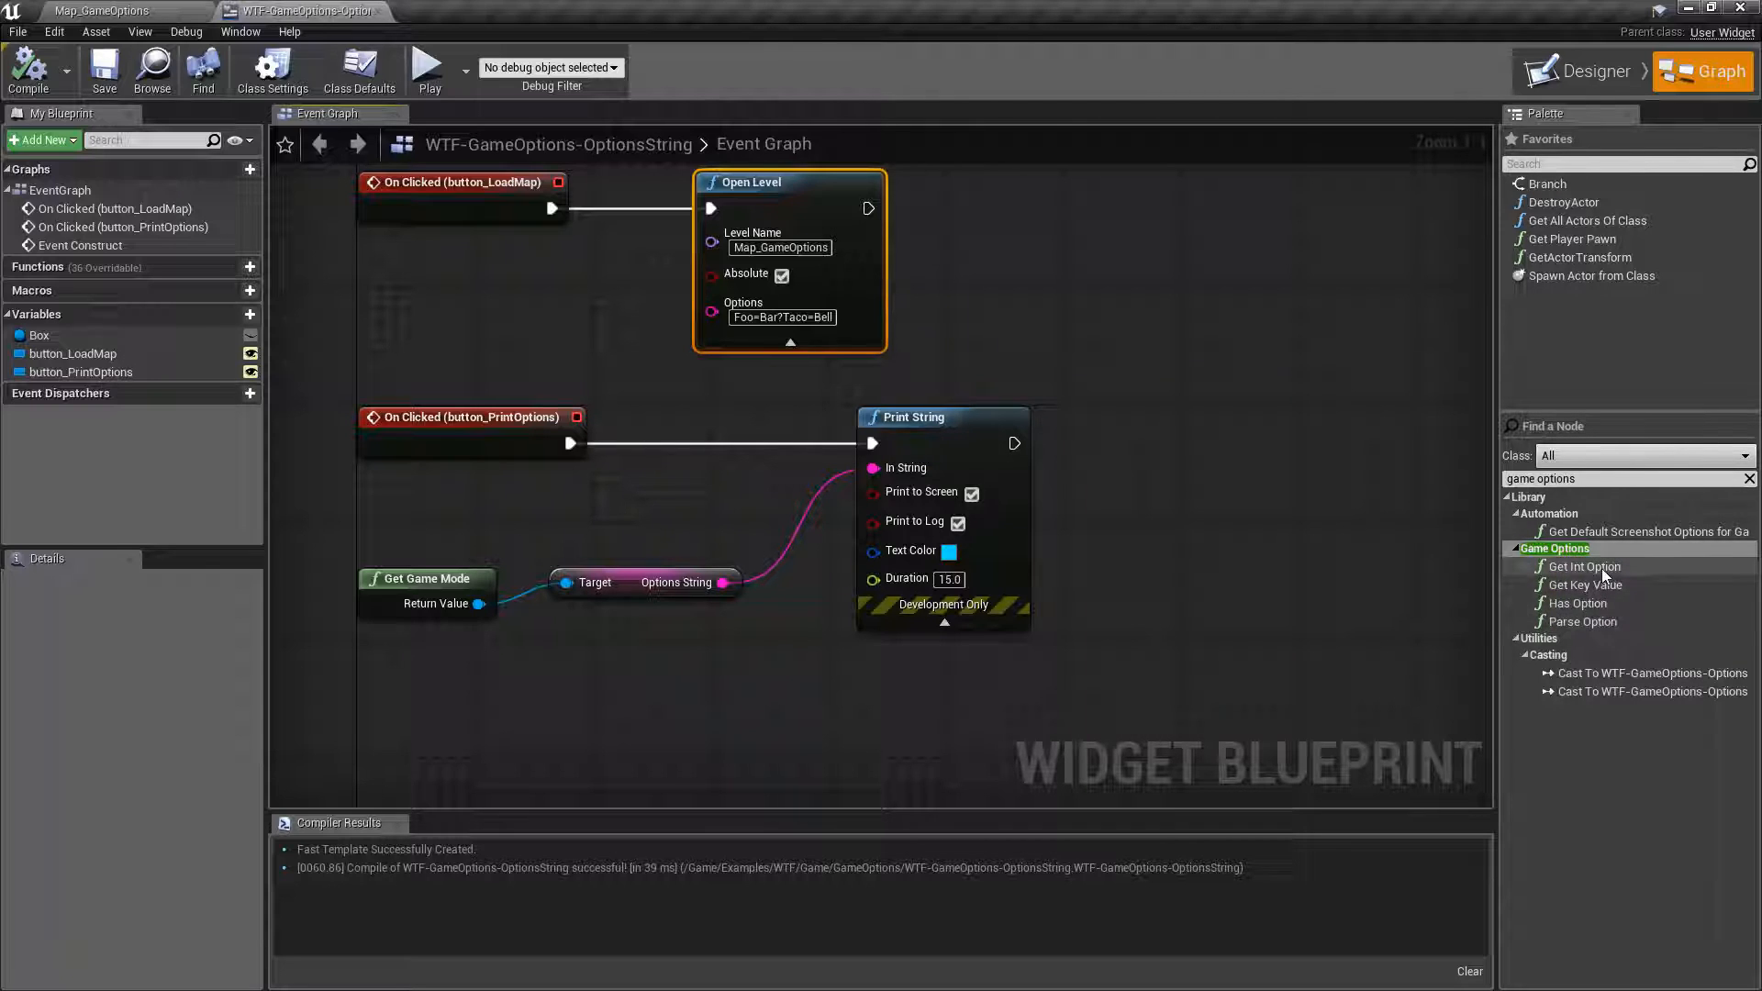
pyautogui.moveTo(1586, 584)
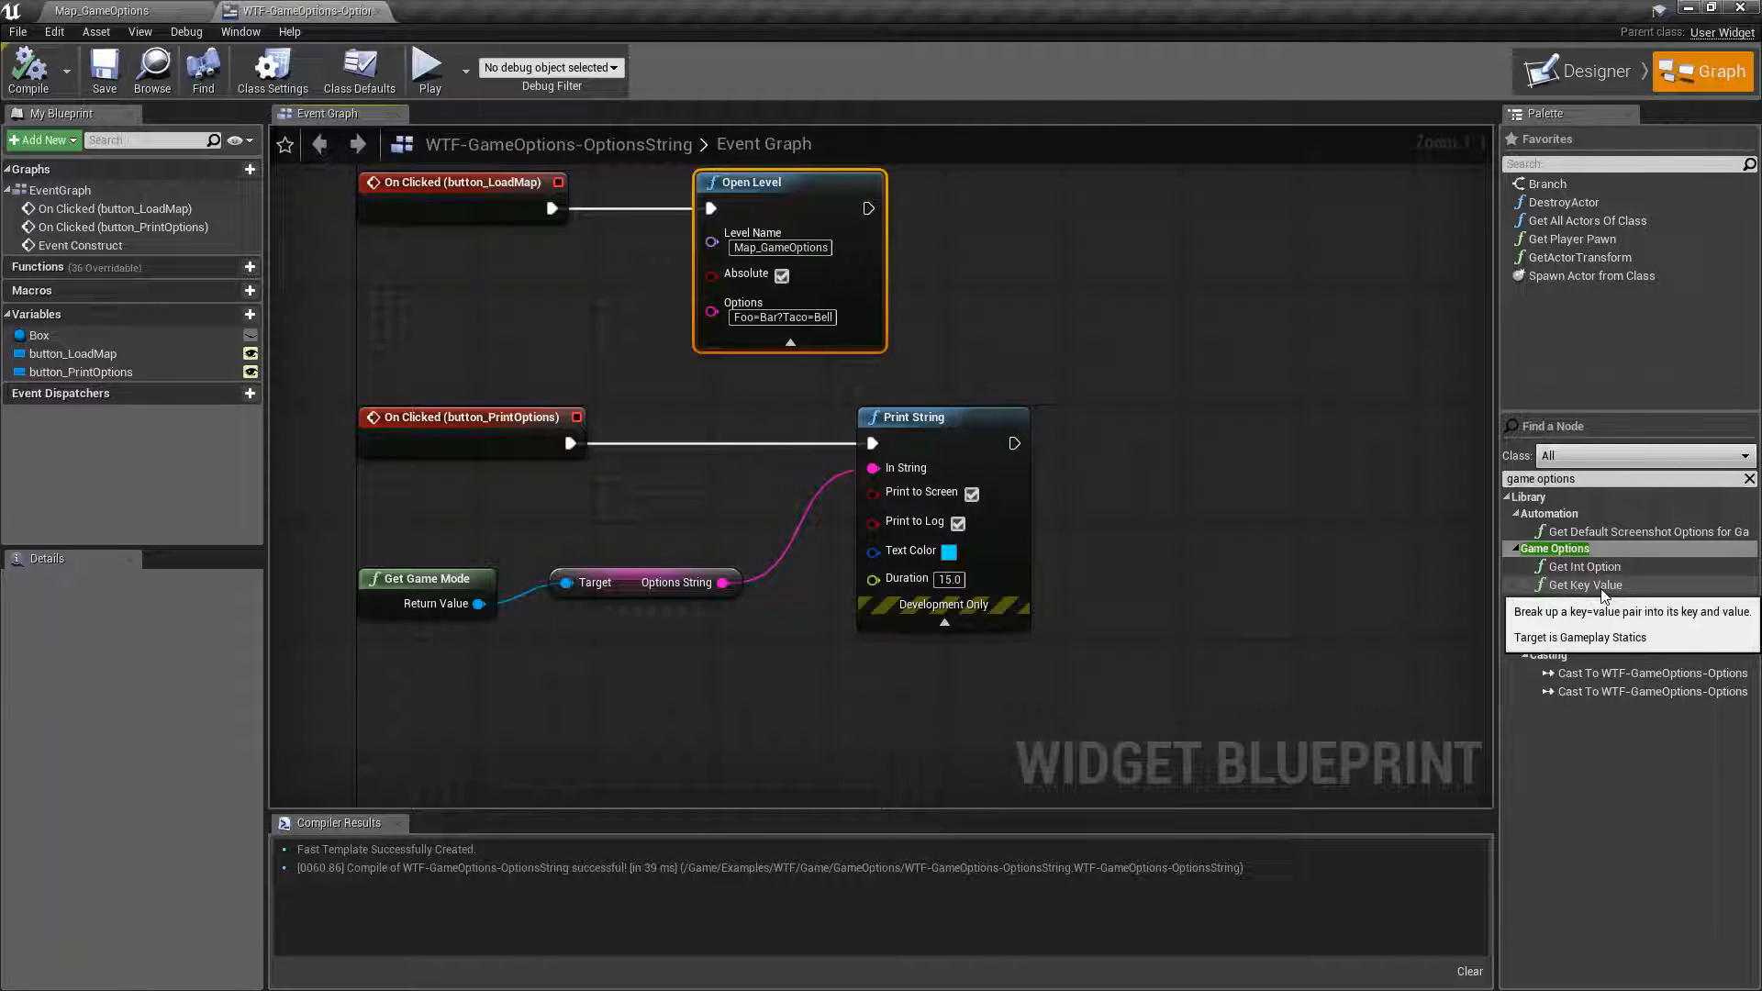
pyautogui.moveTo(1584, 602)
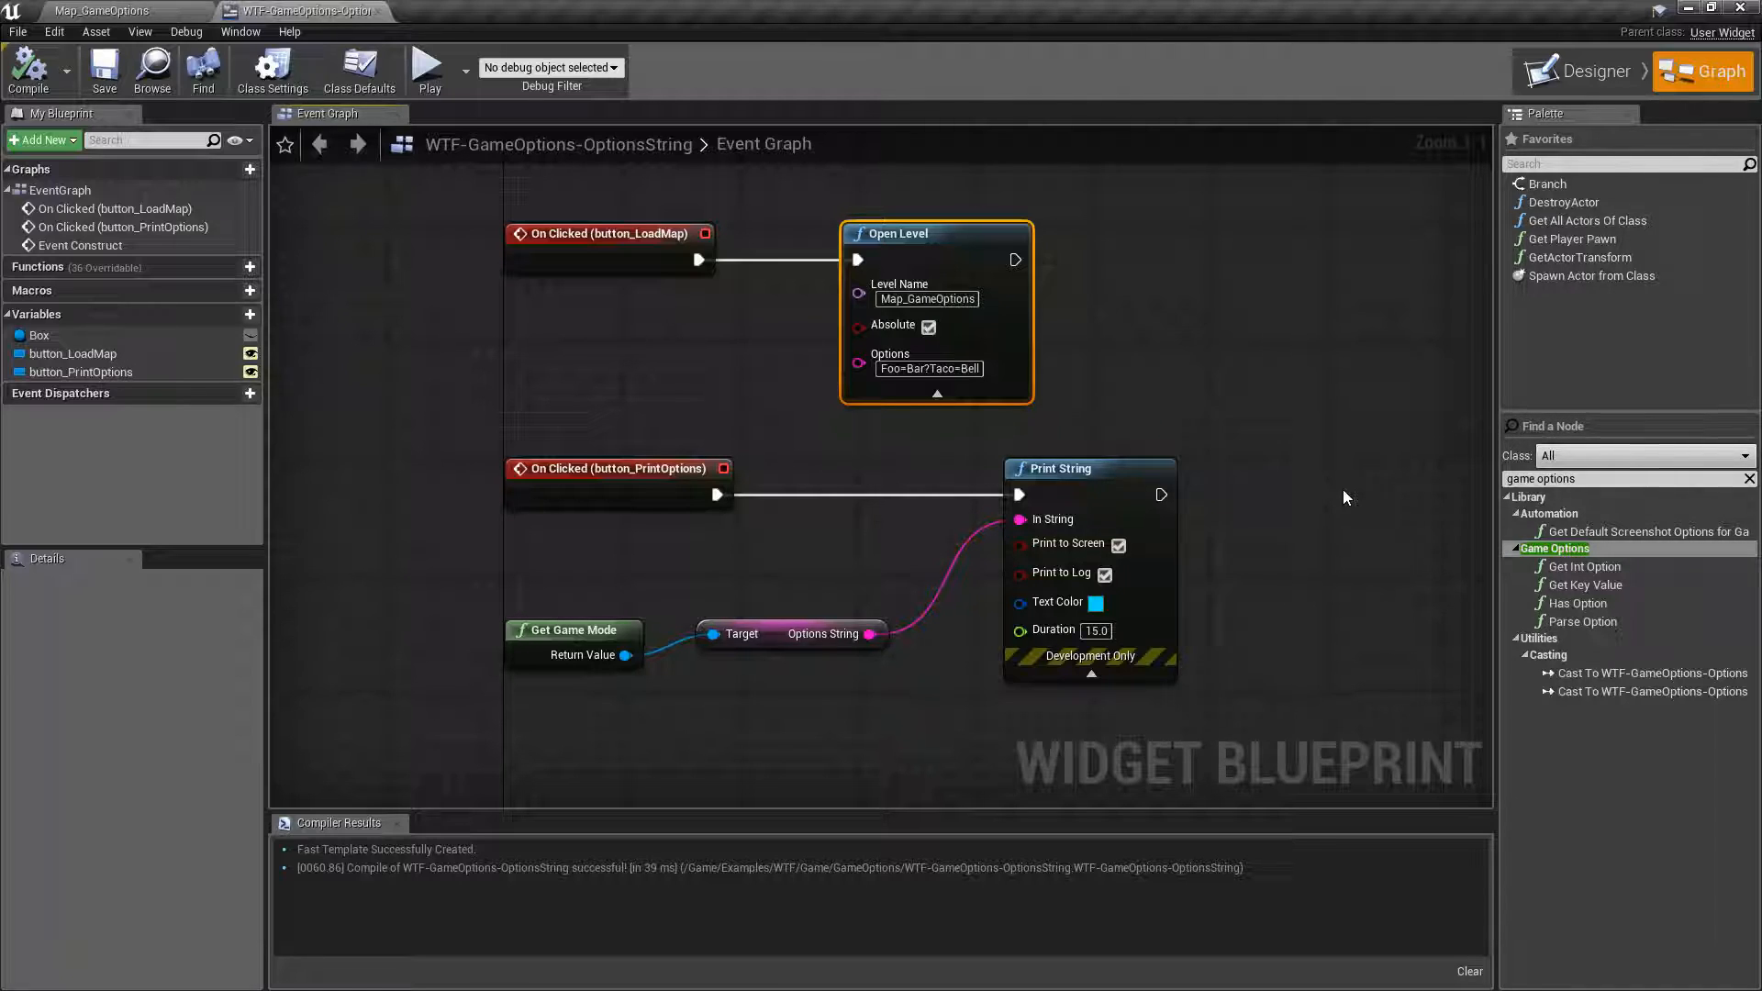
pyautogui.moveTo(1289, 472)
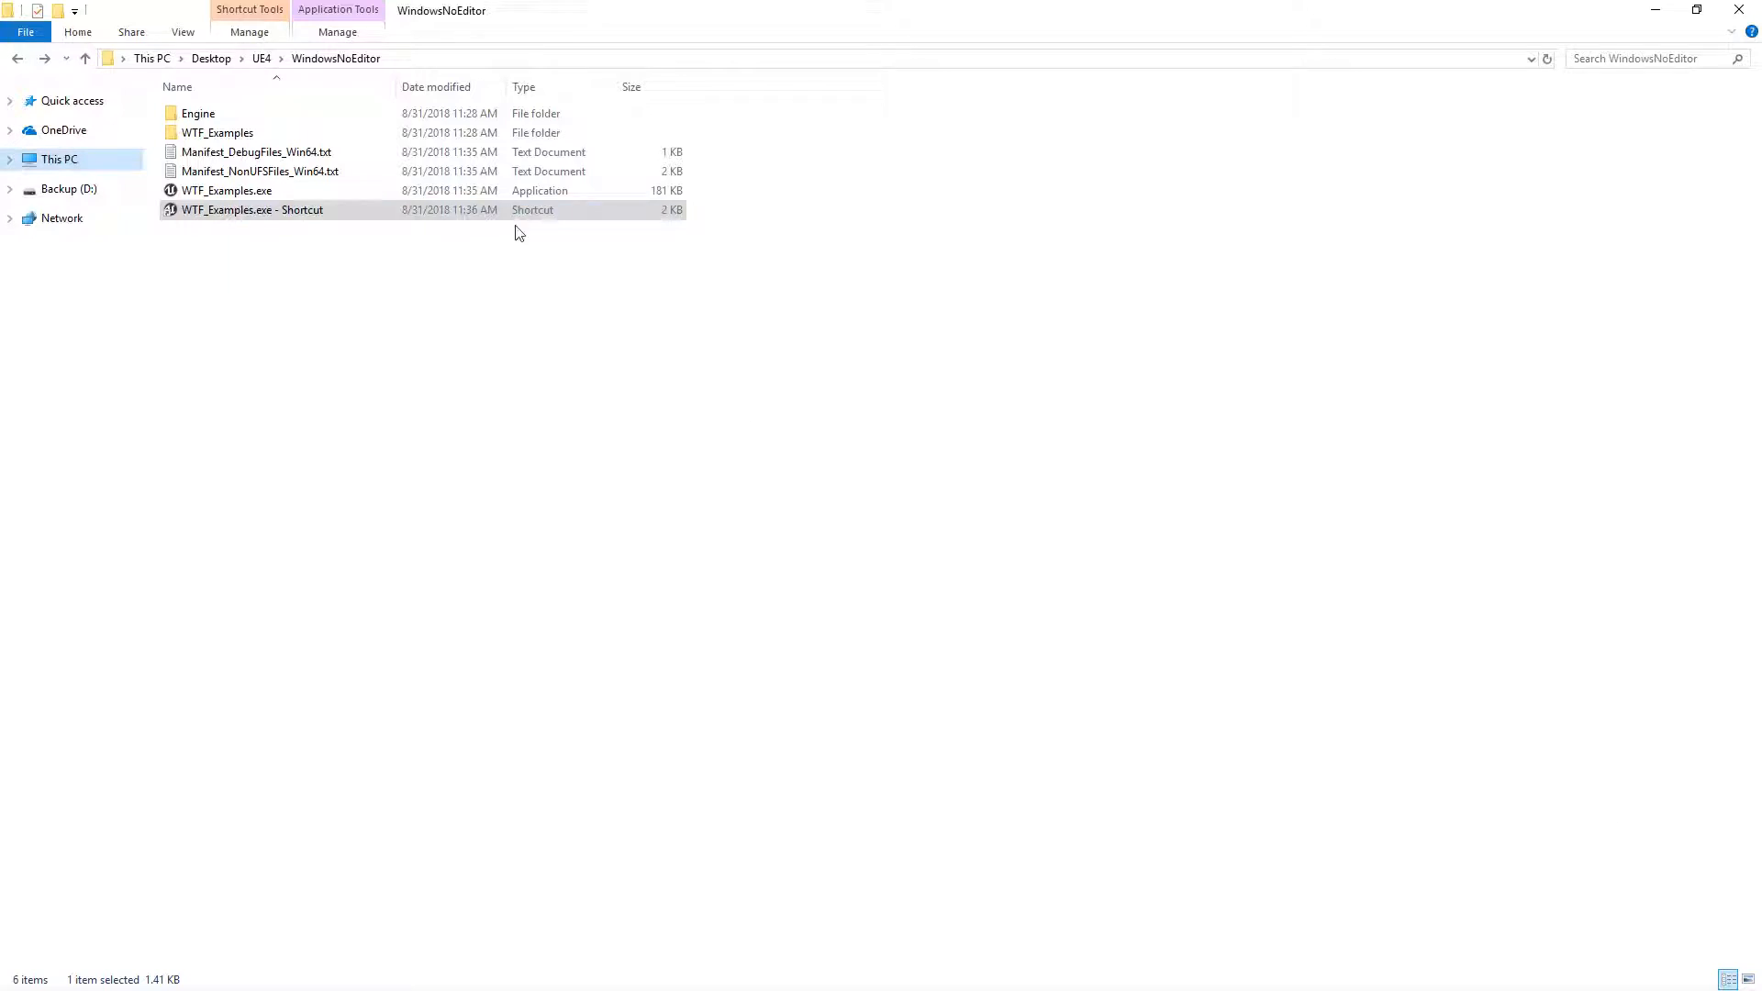
# Edit the WTF_Examples shortcut's Properties so its Target ends at Map_GameOptions and confirm
pyautogui.rightClick(252, 209)
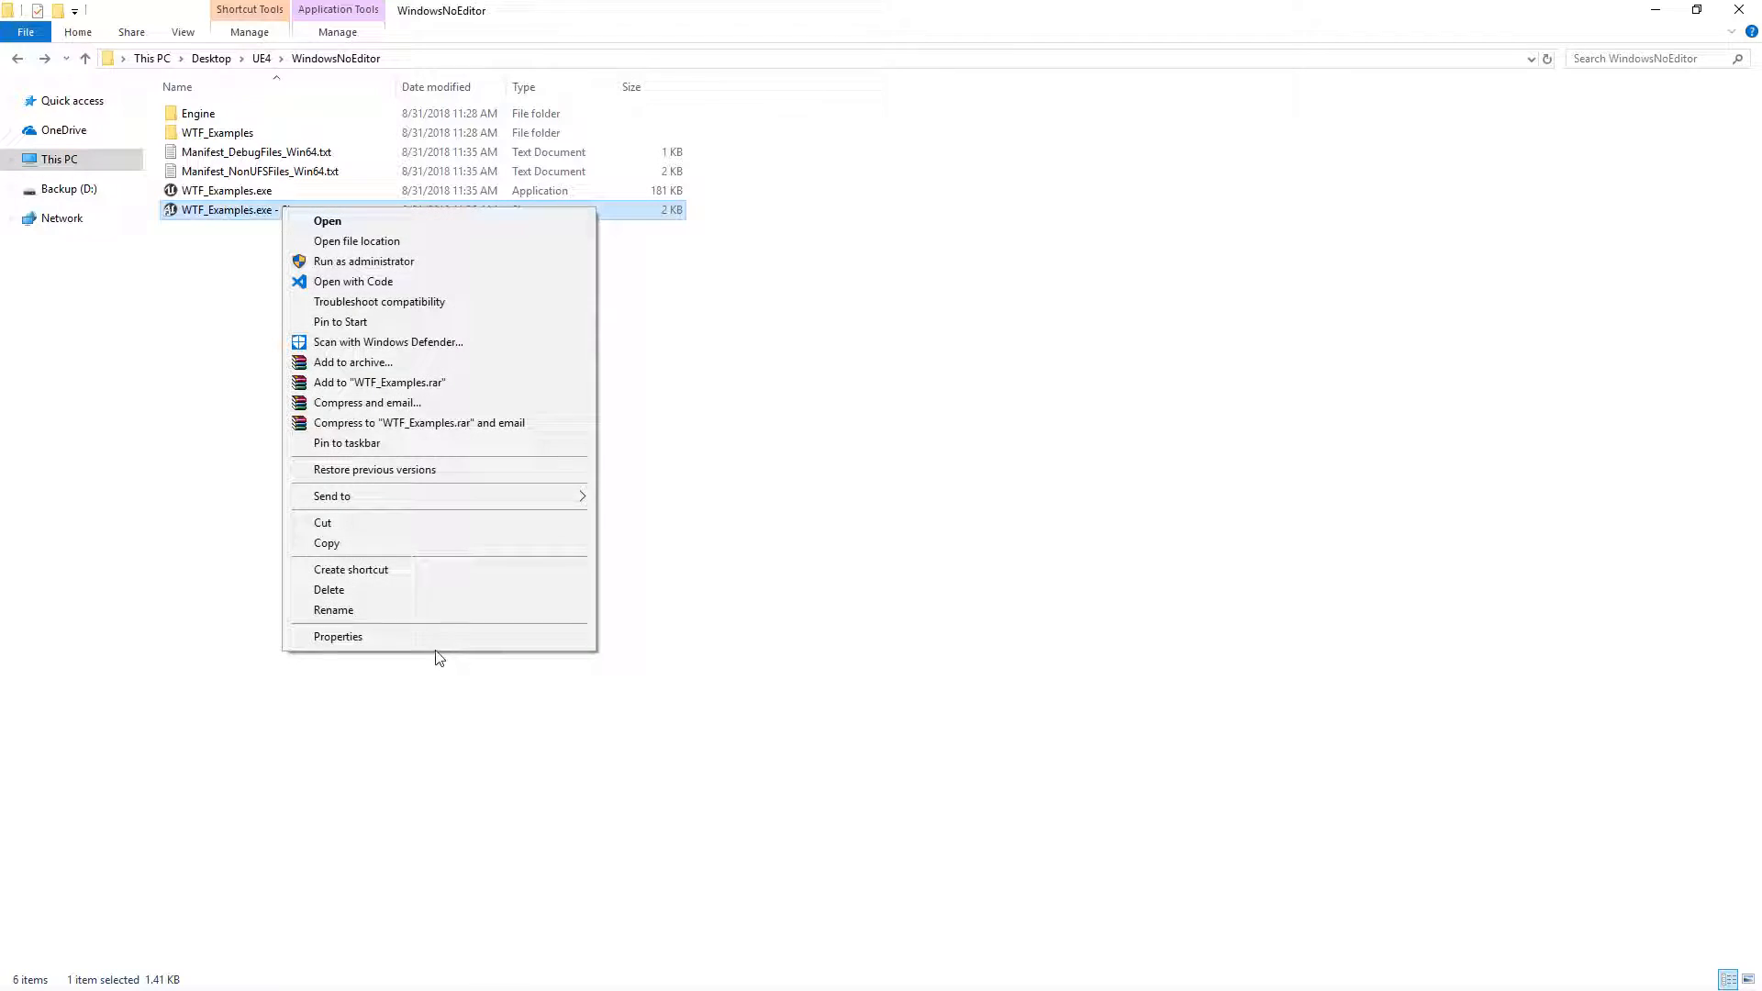
pyautogui.click(338, 637)
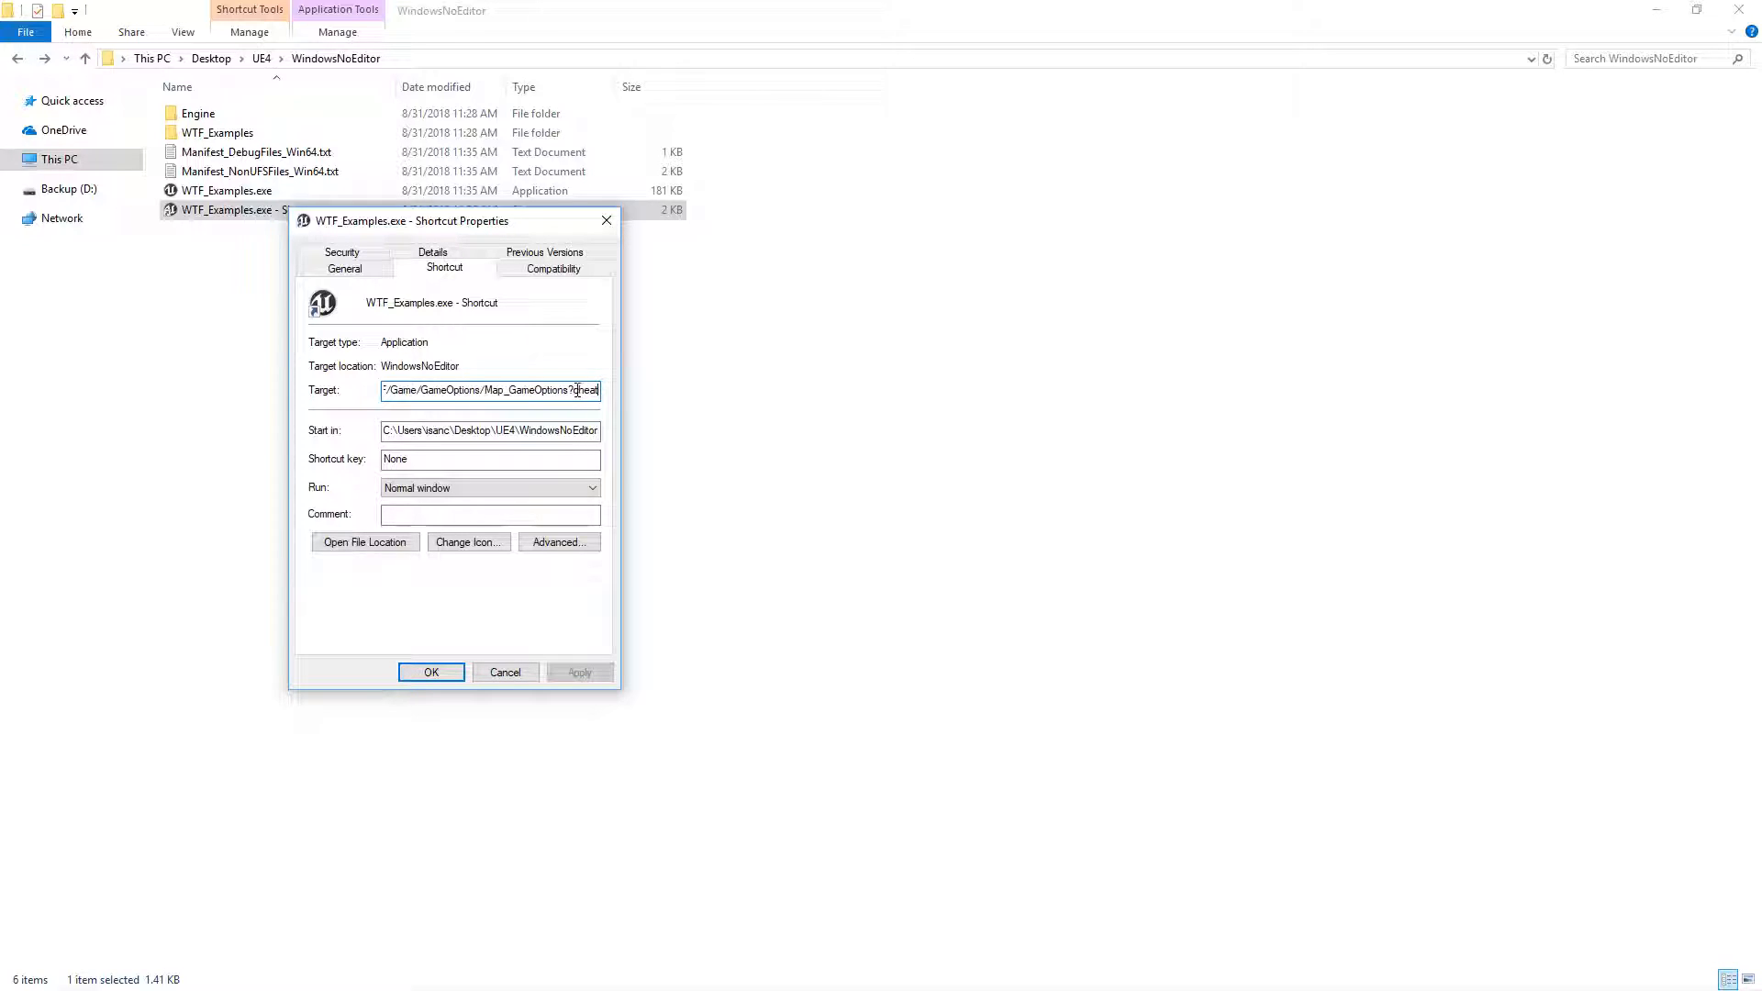
pyautogui.doubleClick(586, 389)
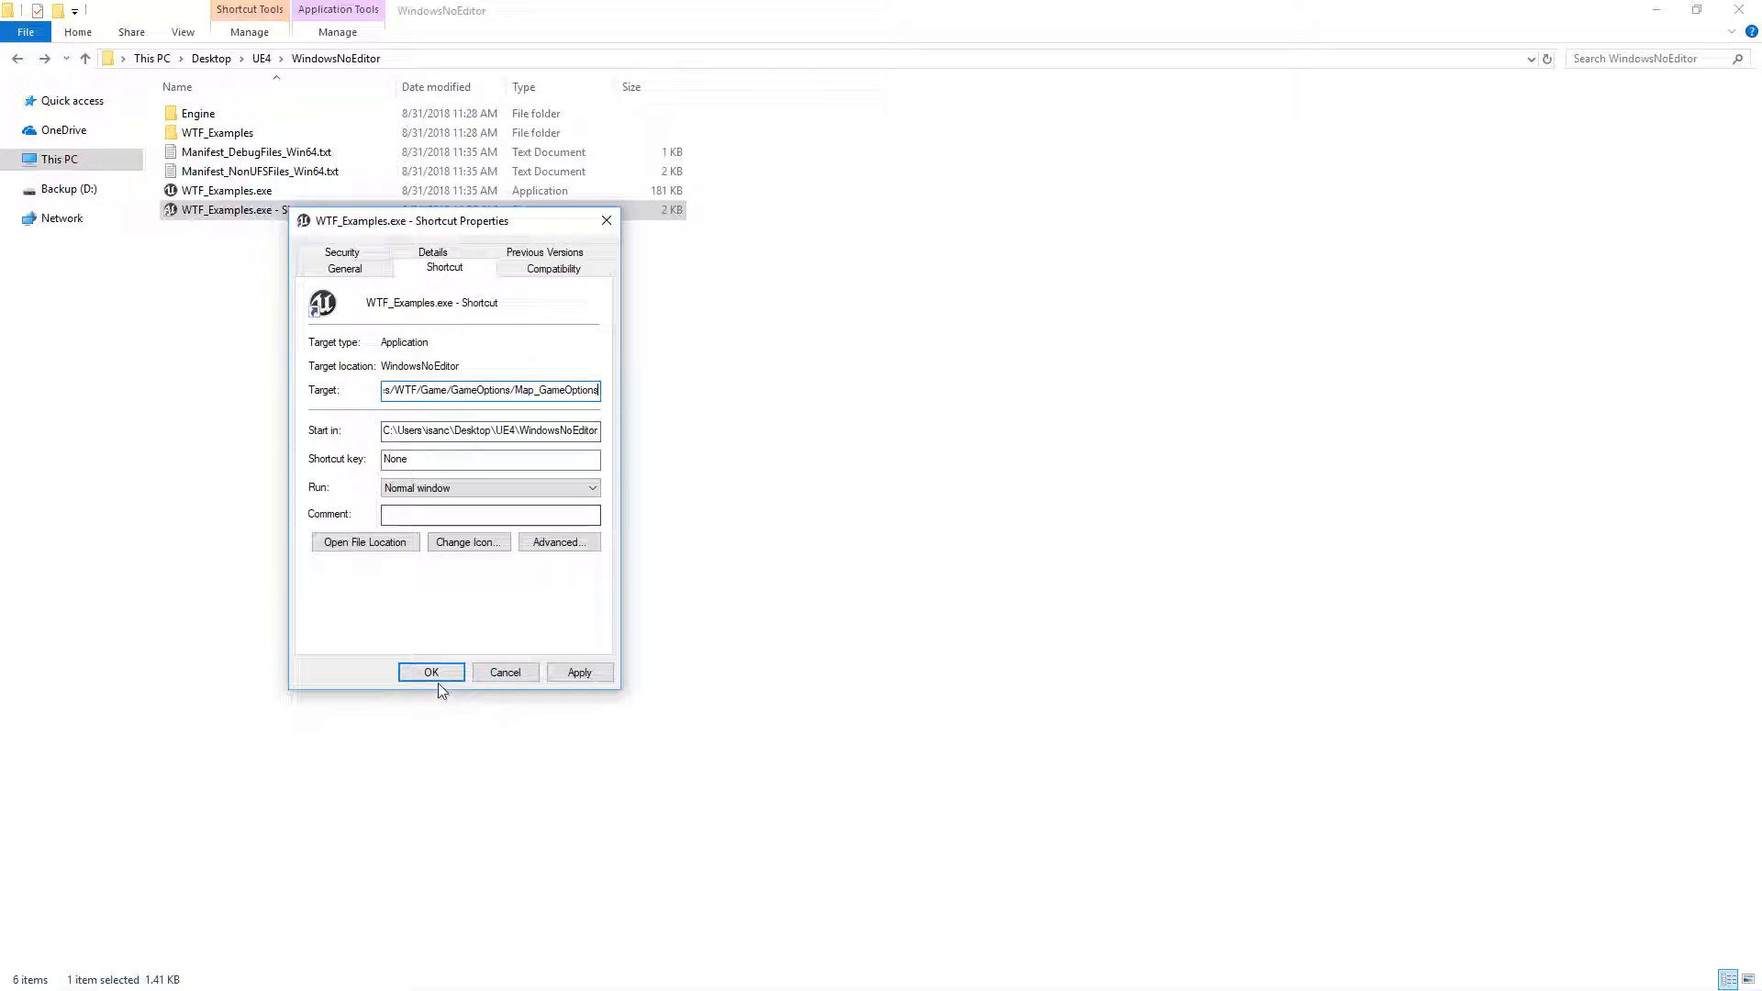
pyautogui.click(430, 671)
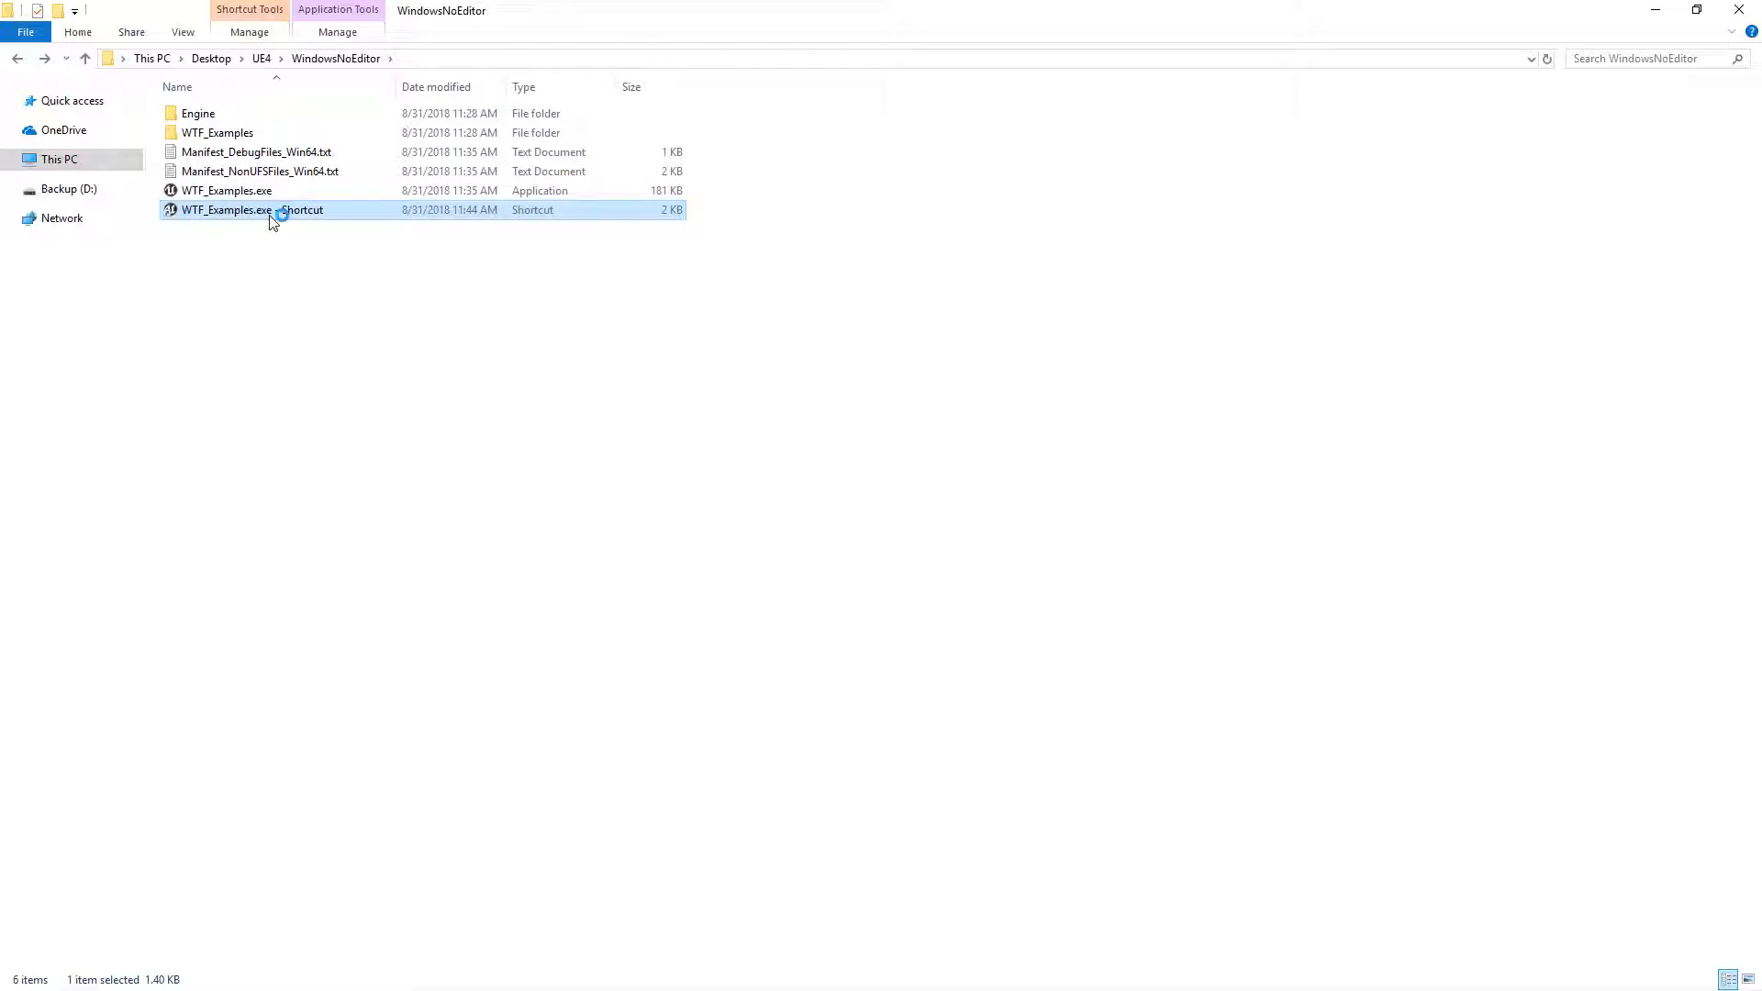
# Launch the packaged game from the shortcut and print the options string ?Name=Player three times
pyautogui.doubleClick(251, 209)
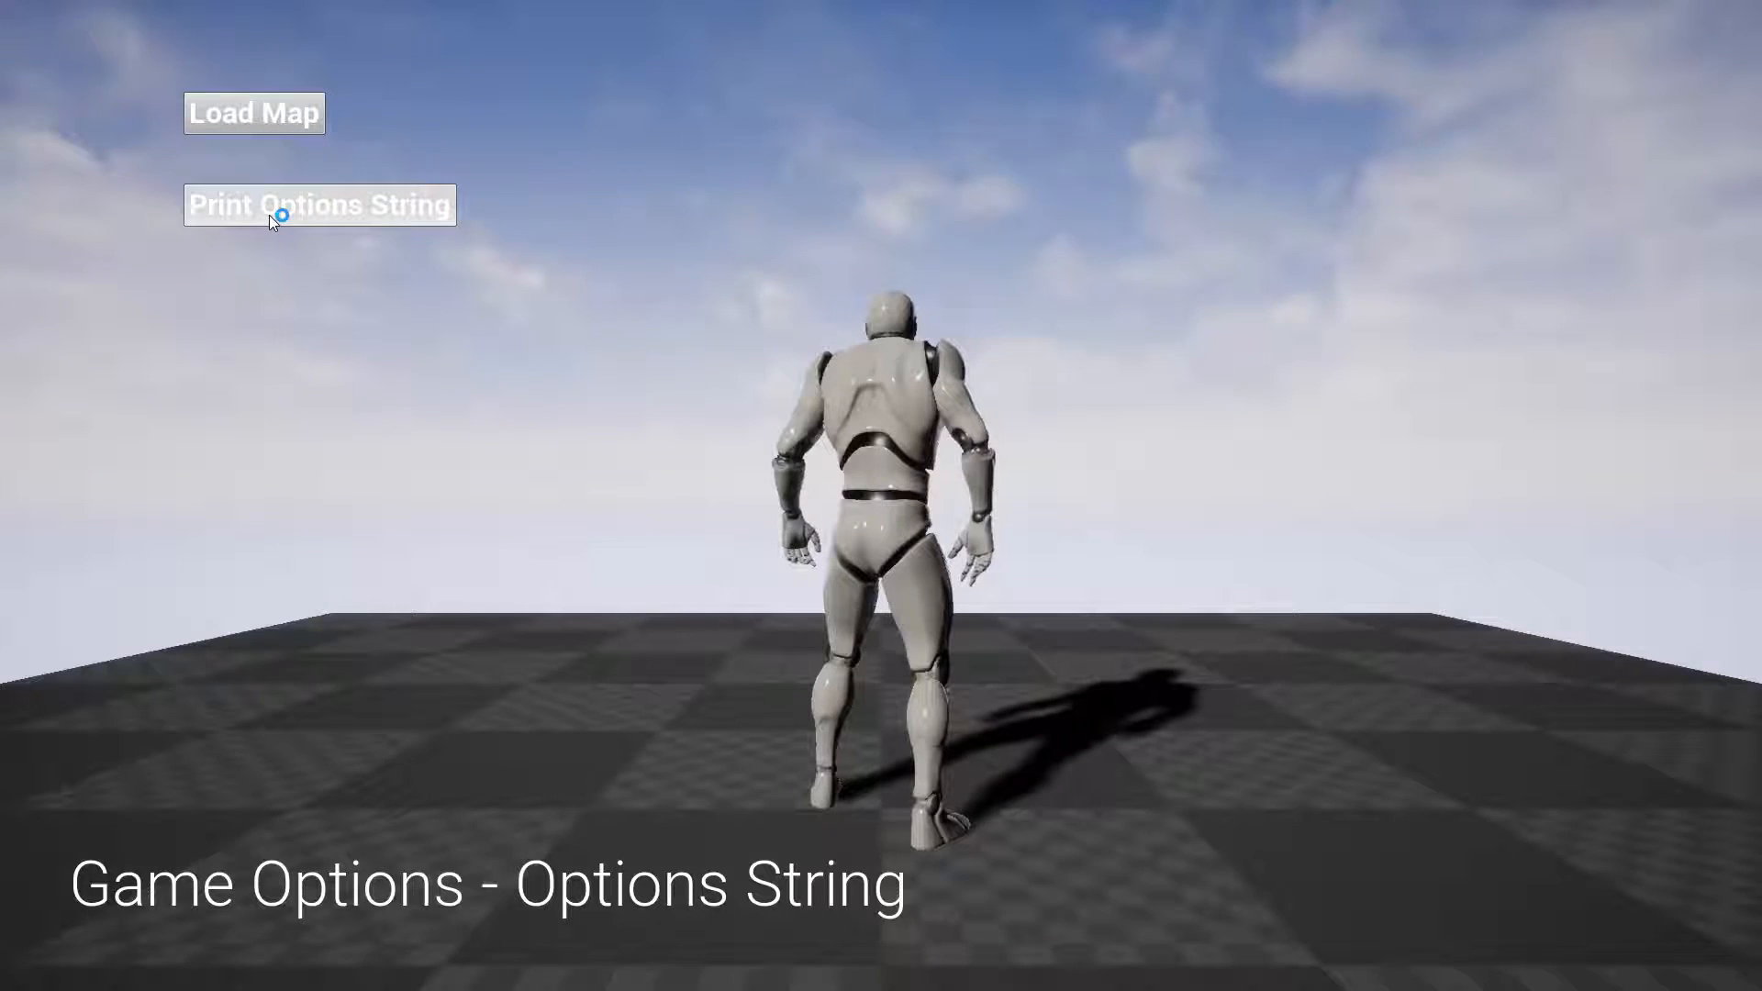
pyautogui.click(318, 206)
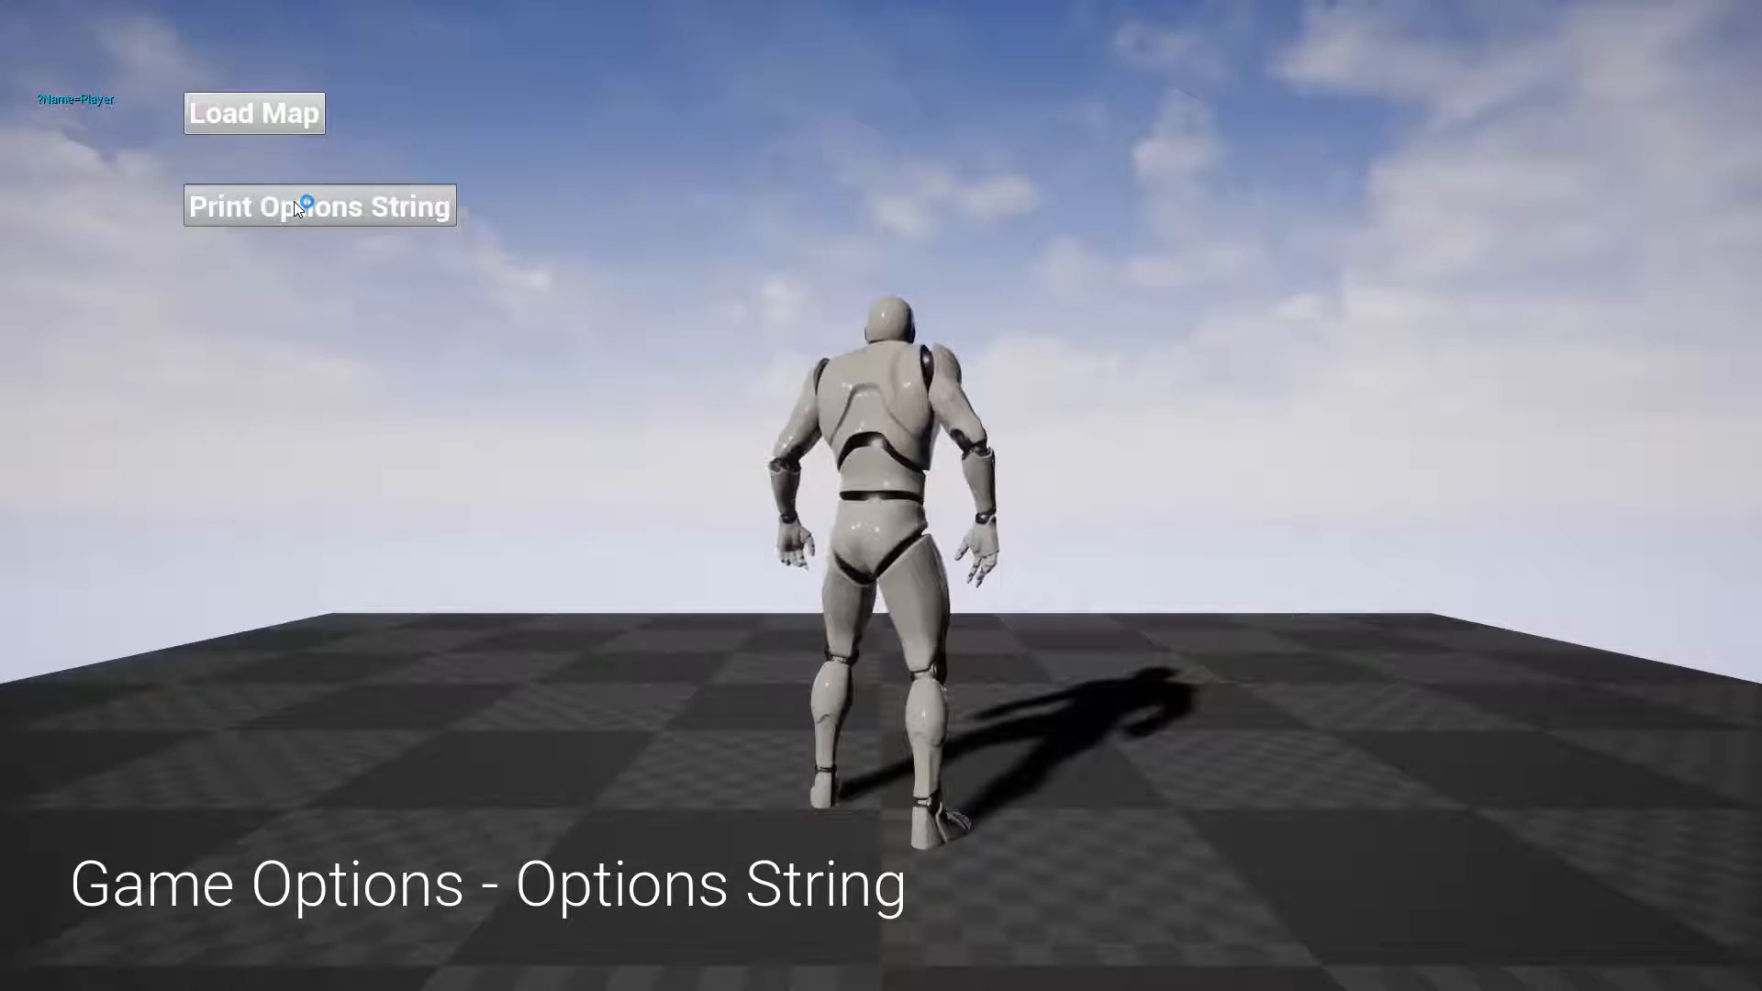
pyautogui.click(319, 206)
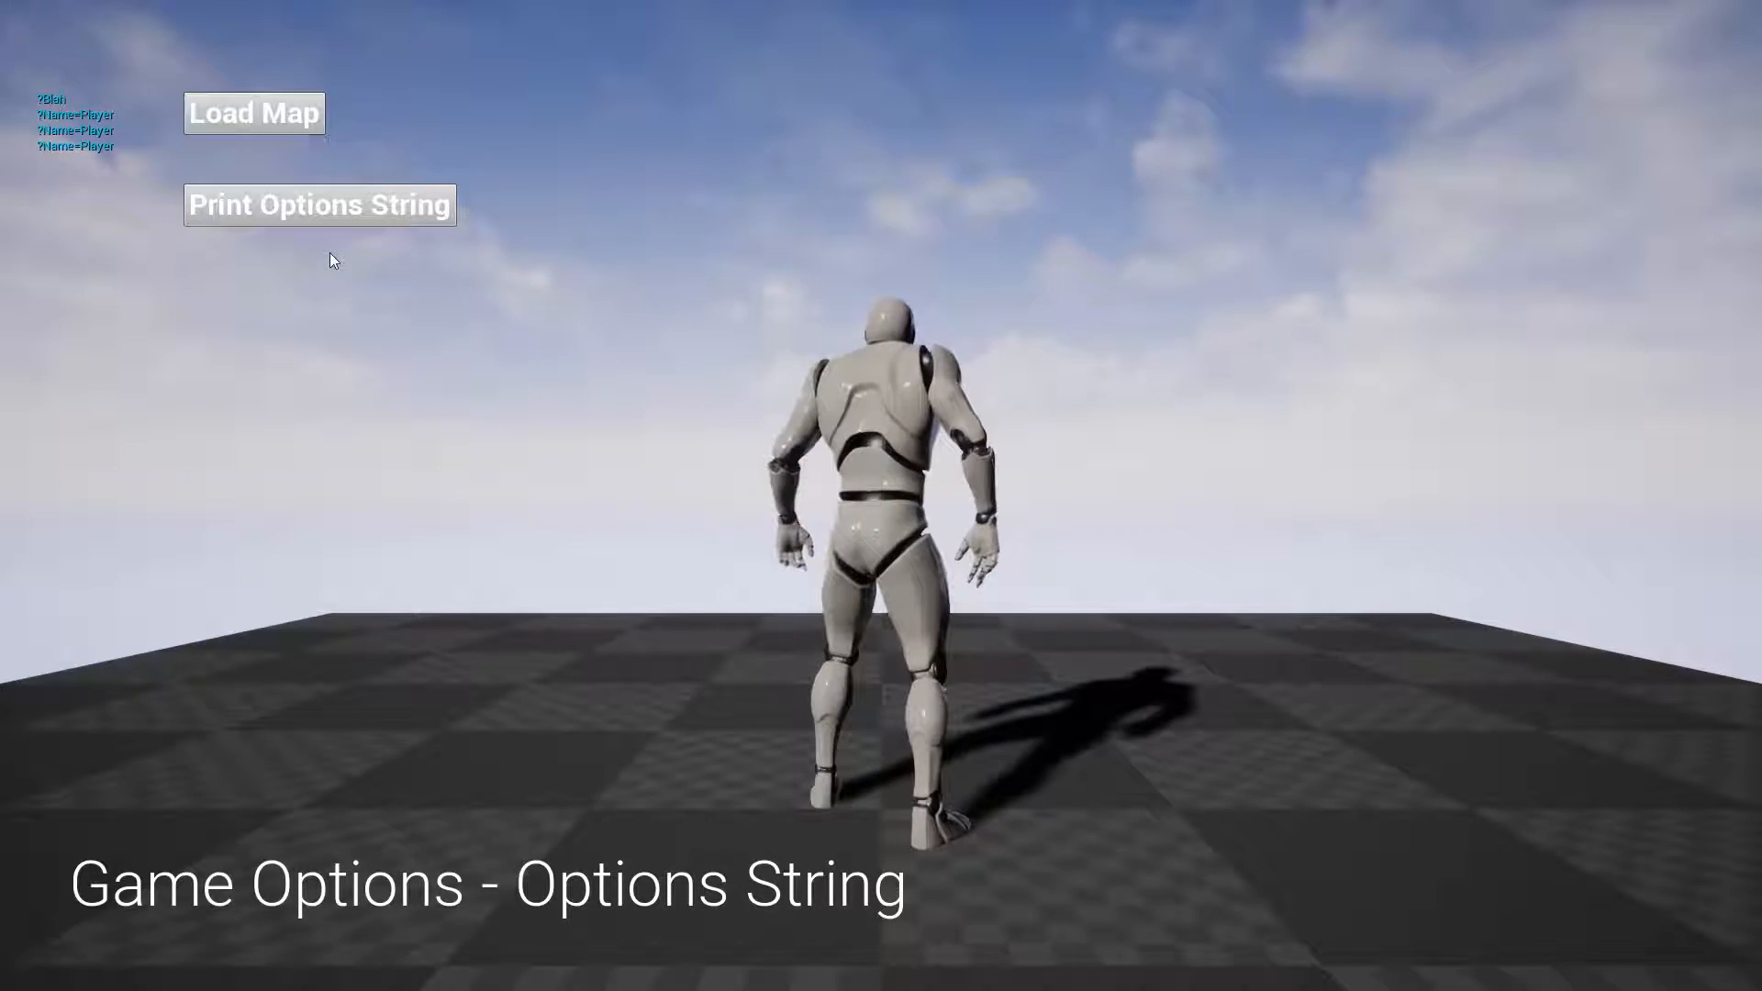
pyautogui.click(319, 204)
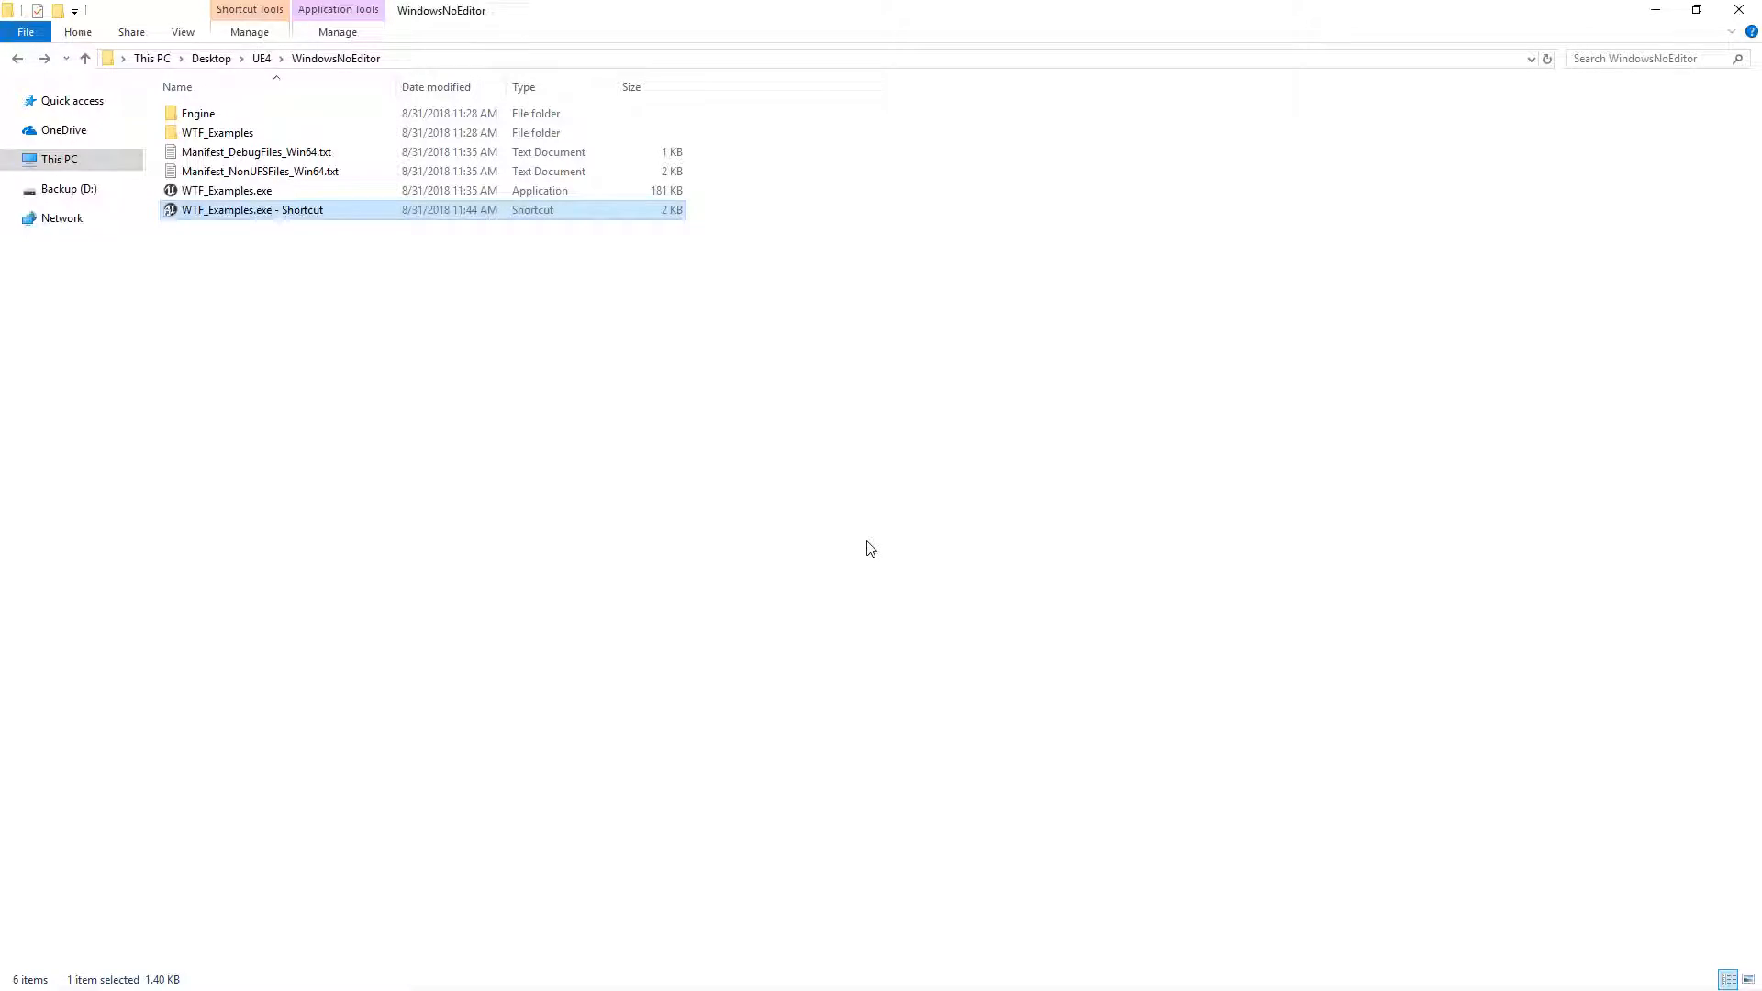
# Append ?cheat to the shortcut's Target, confirm, and launch the game from the edited shortcut
pyautogui.doubleClick(252, 209)
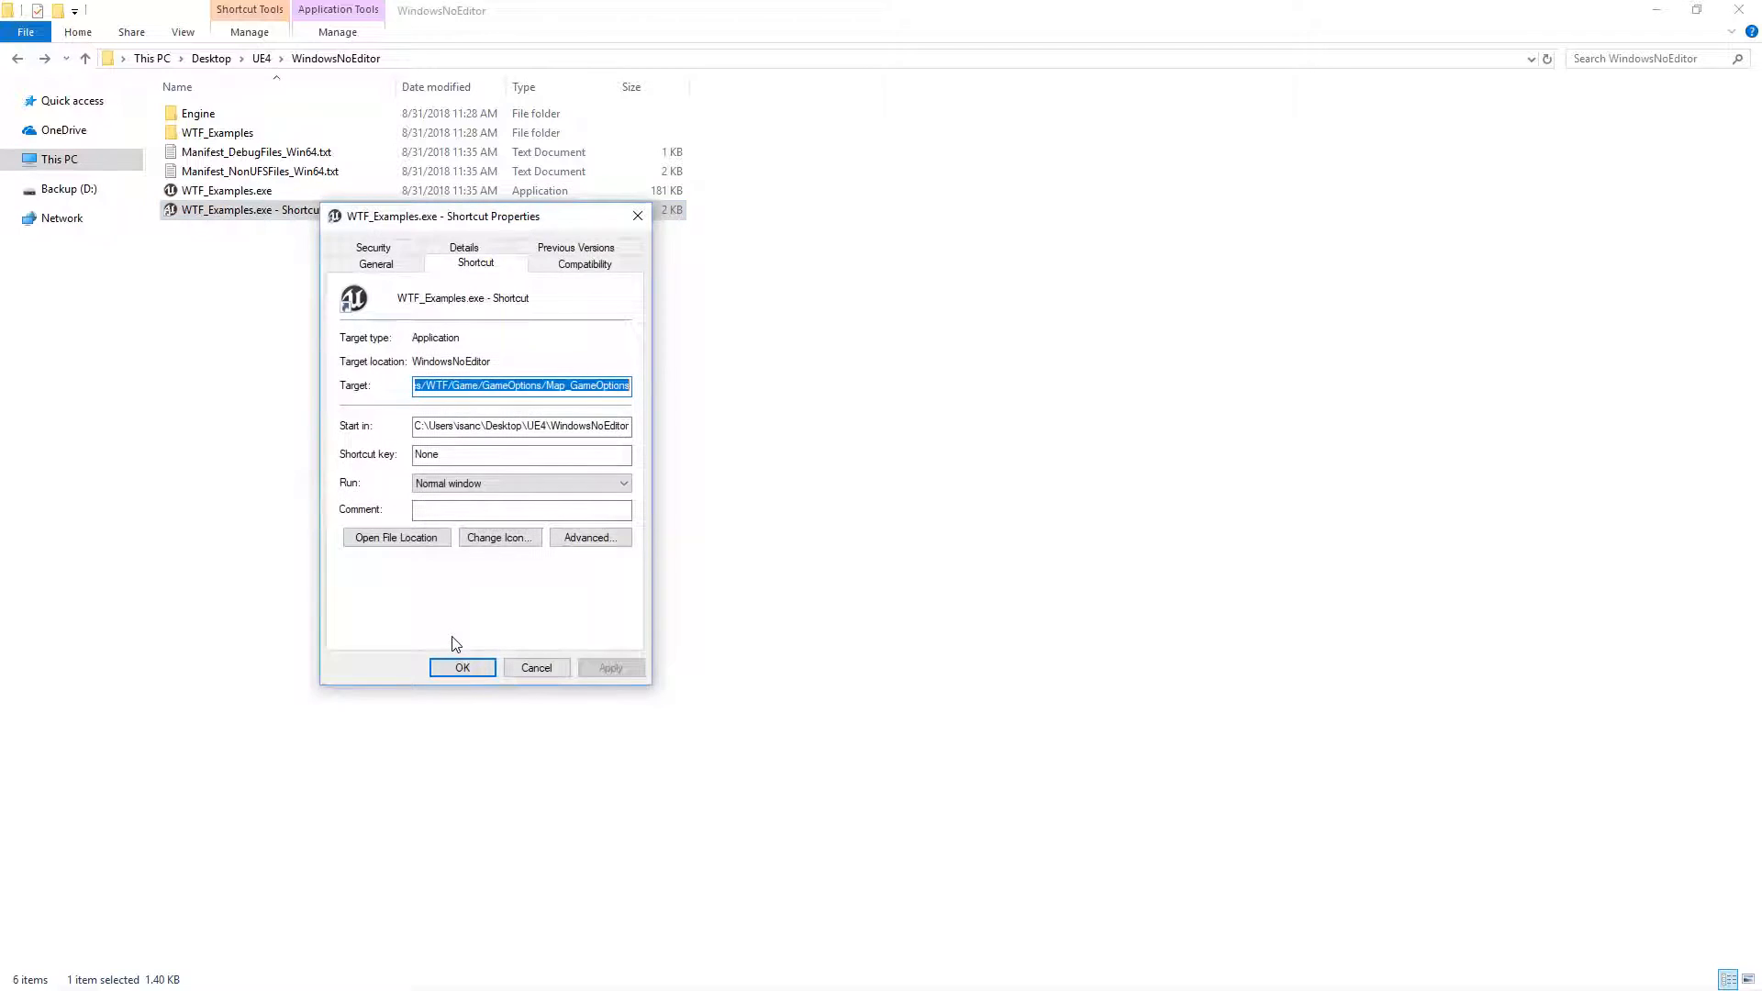
pyautogui.write('?cheat')
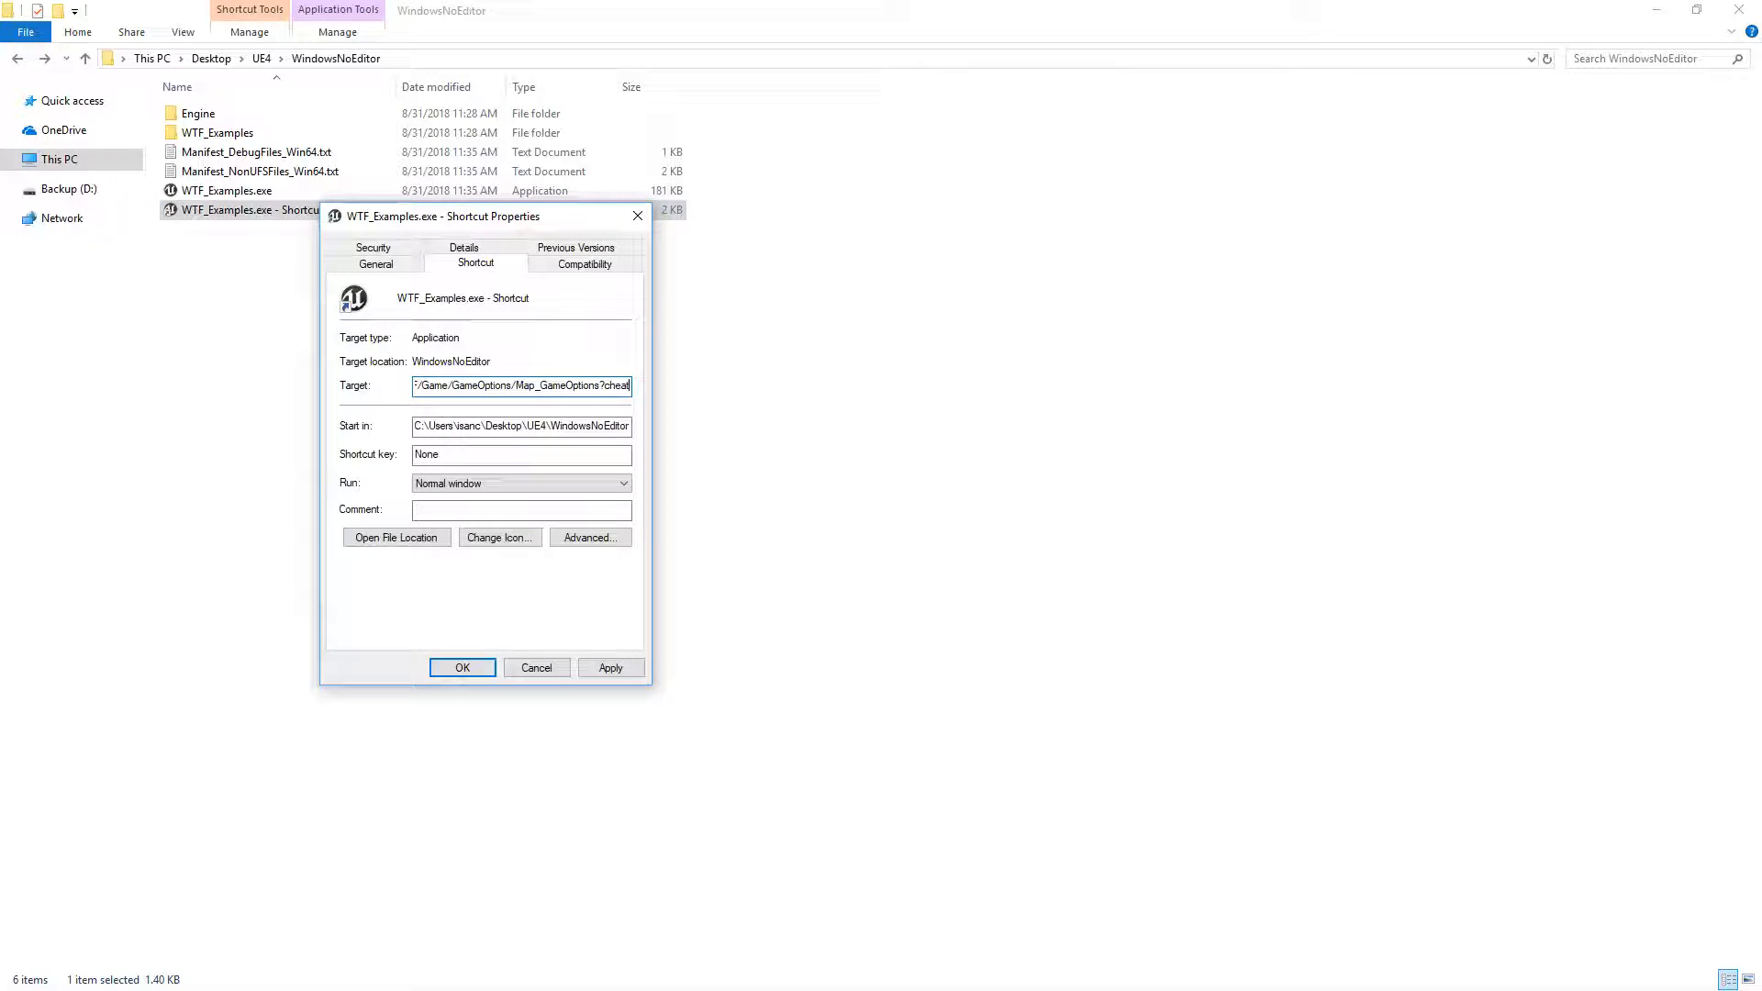
pyautogui.click(462, 668)
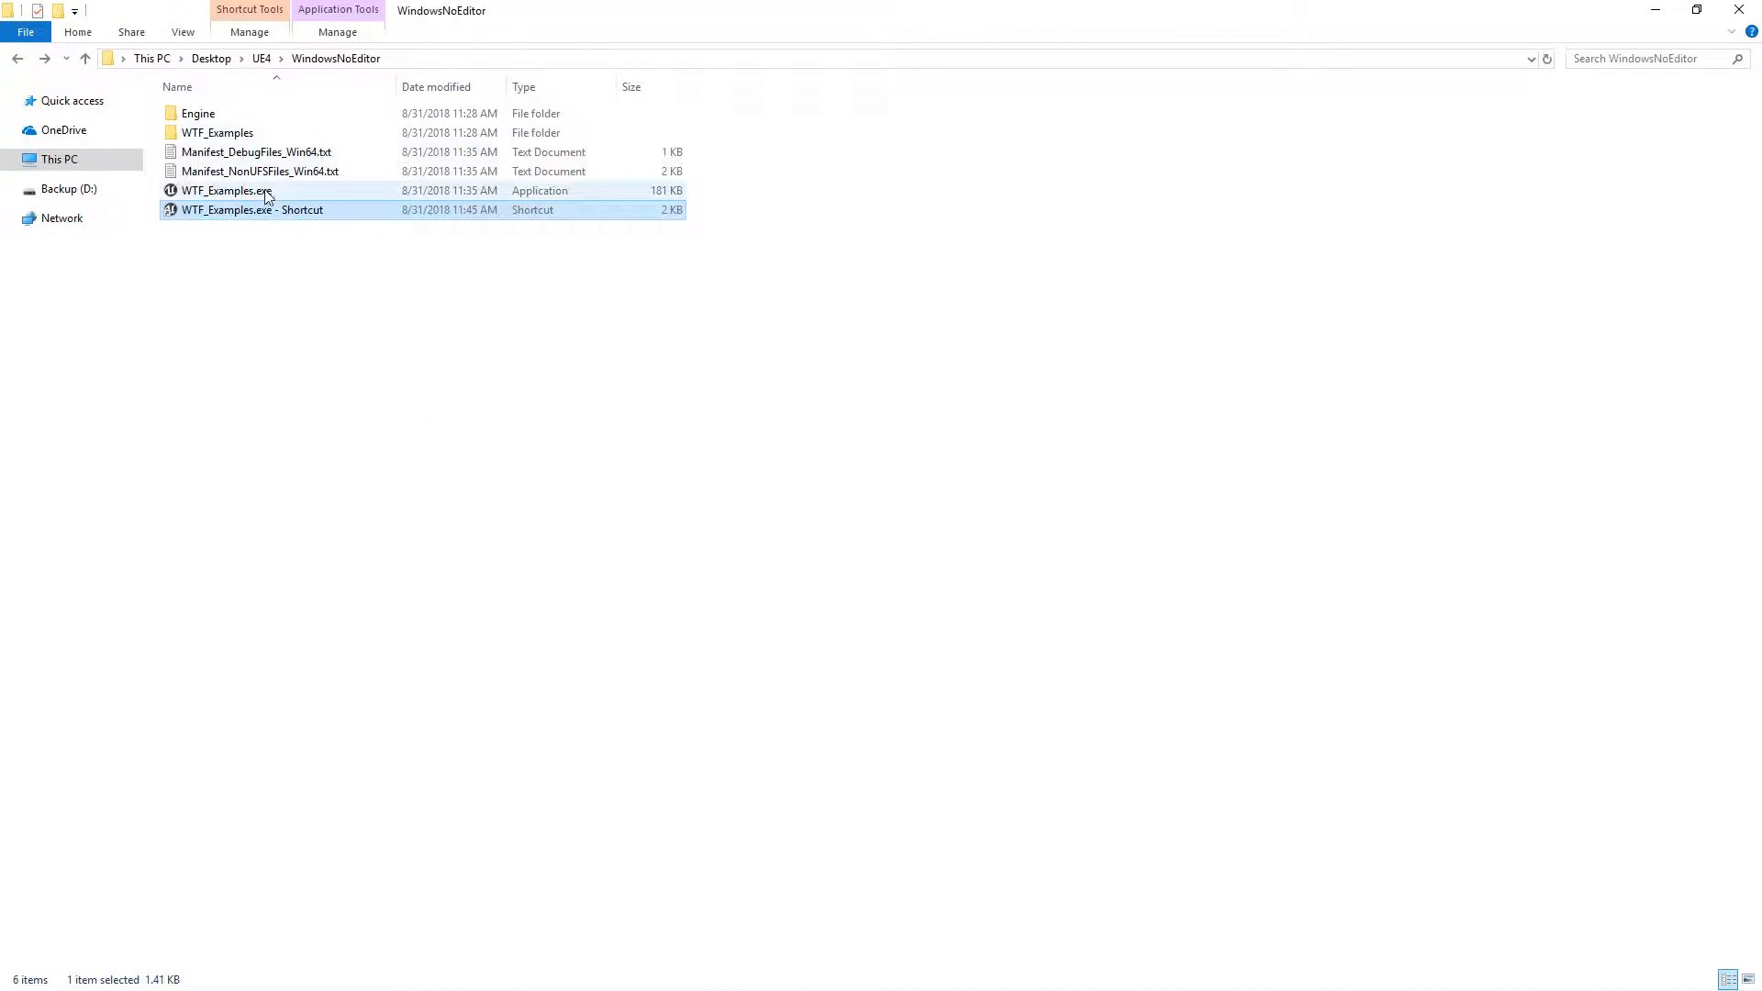
pyautogui.click(251, 209)
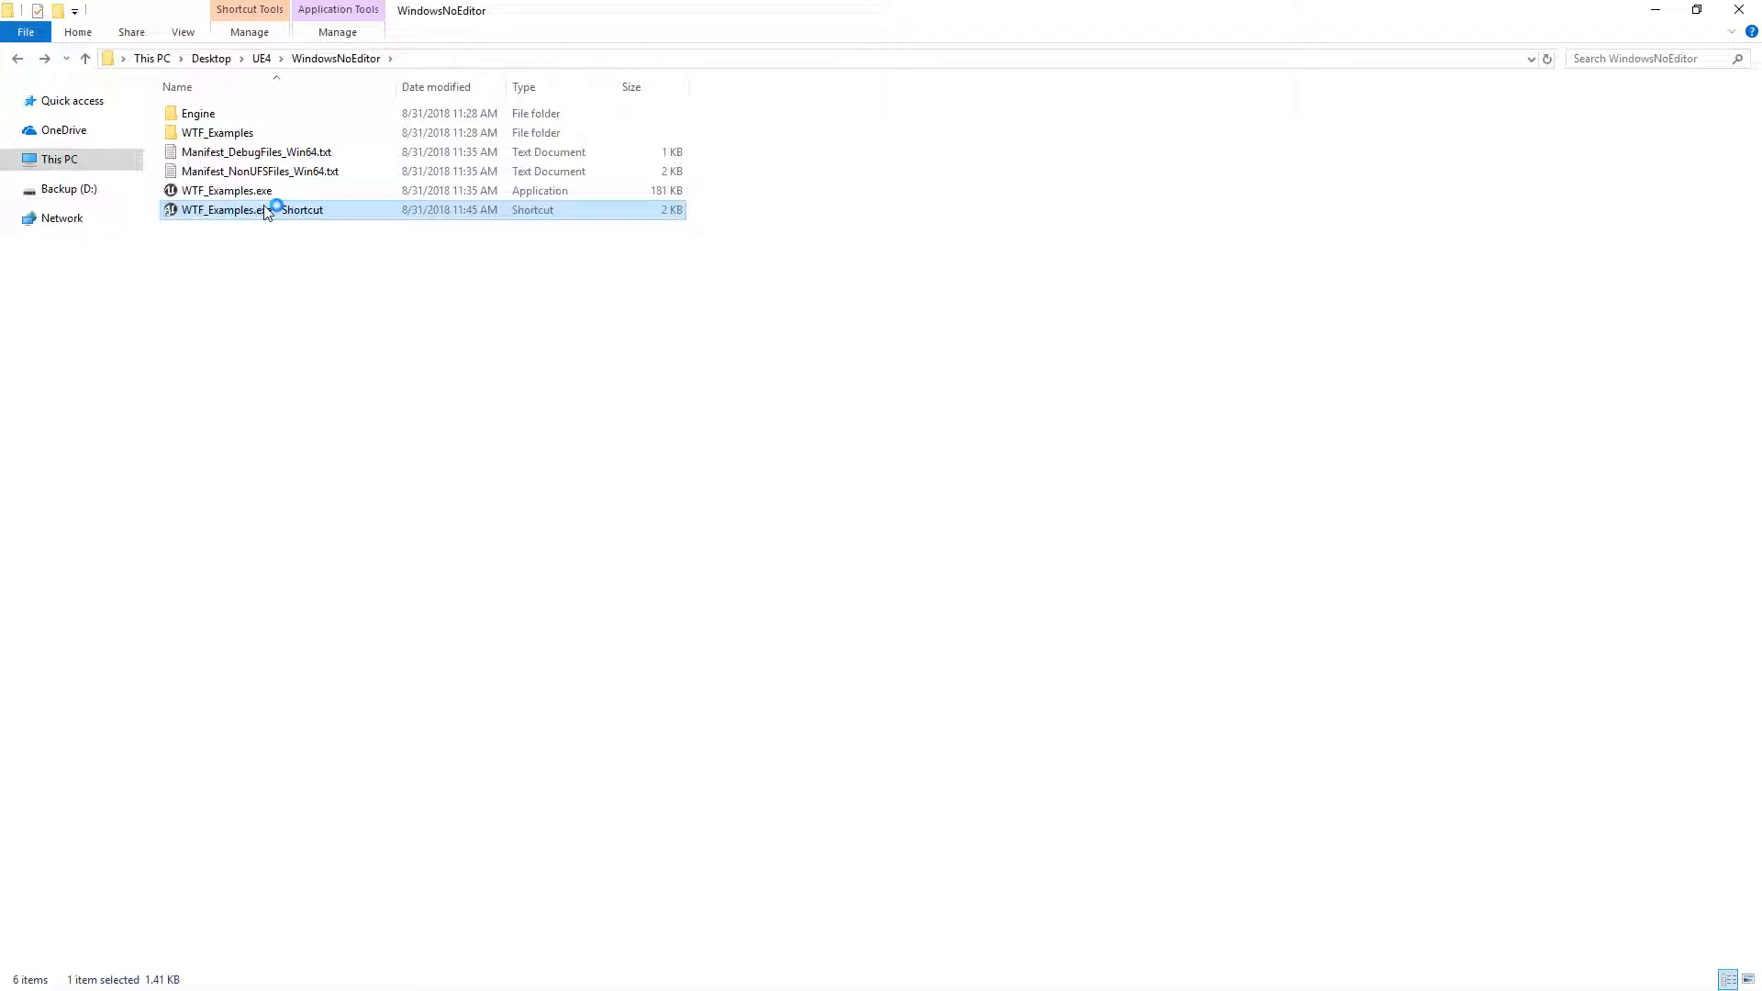
pyautogui.doubleClick(251, 209)
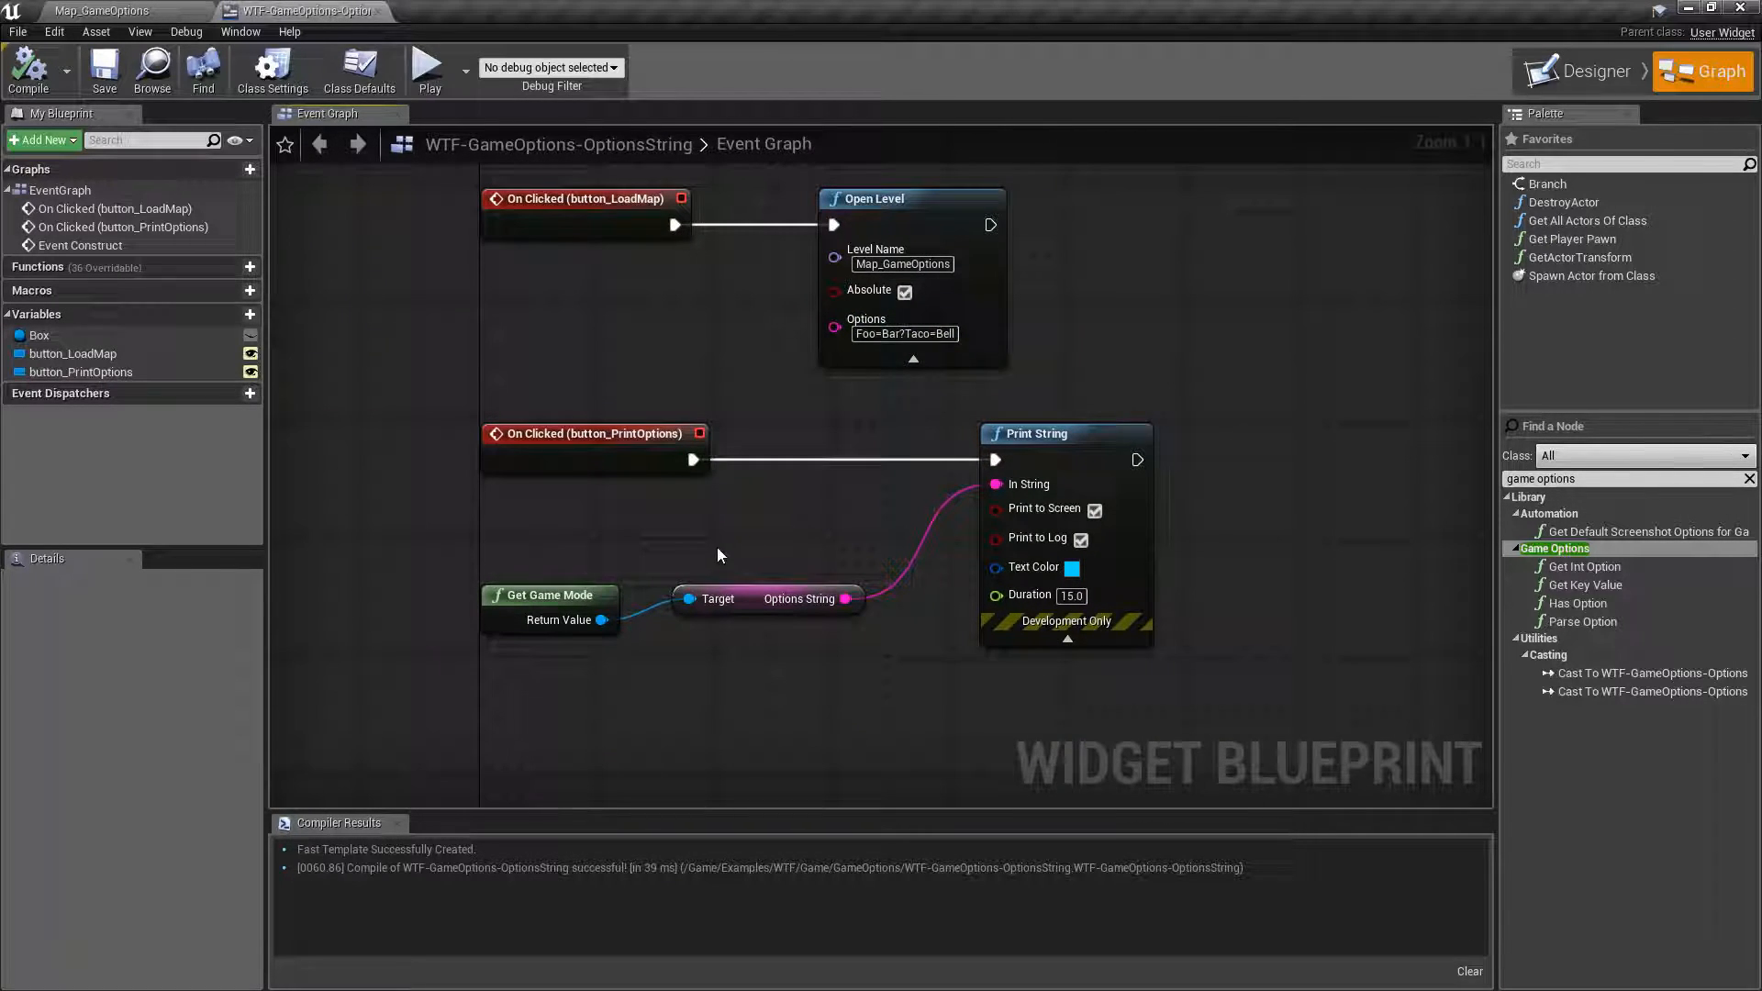
pyautogui.click(768, 598)
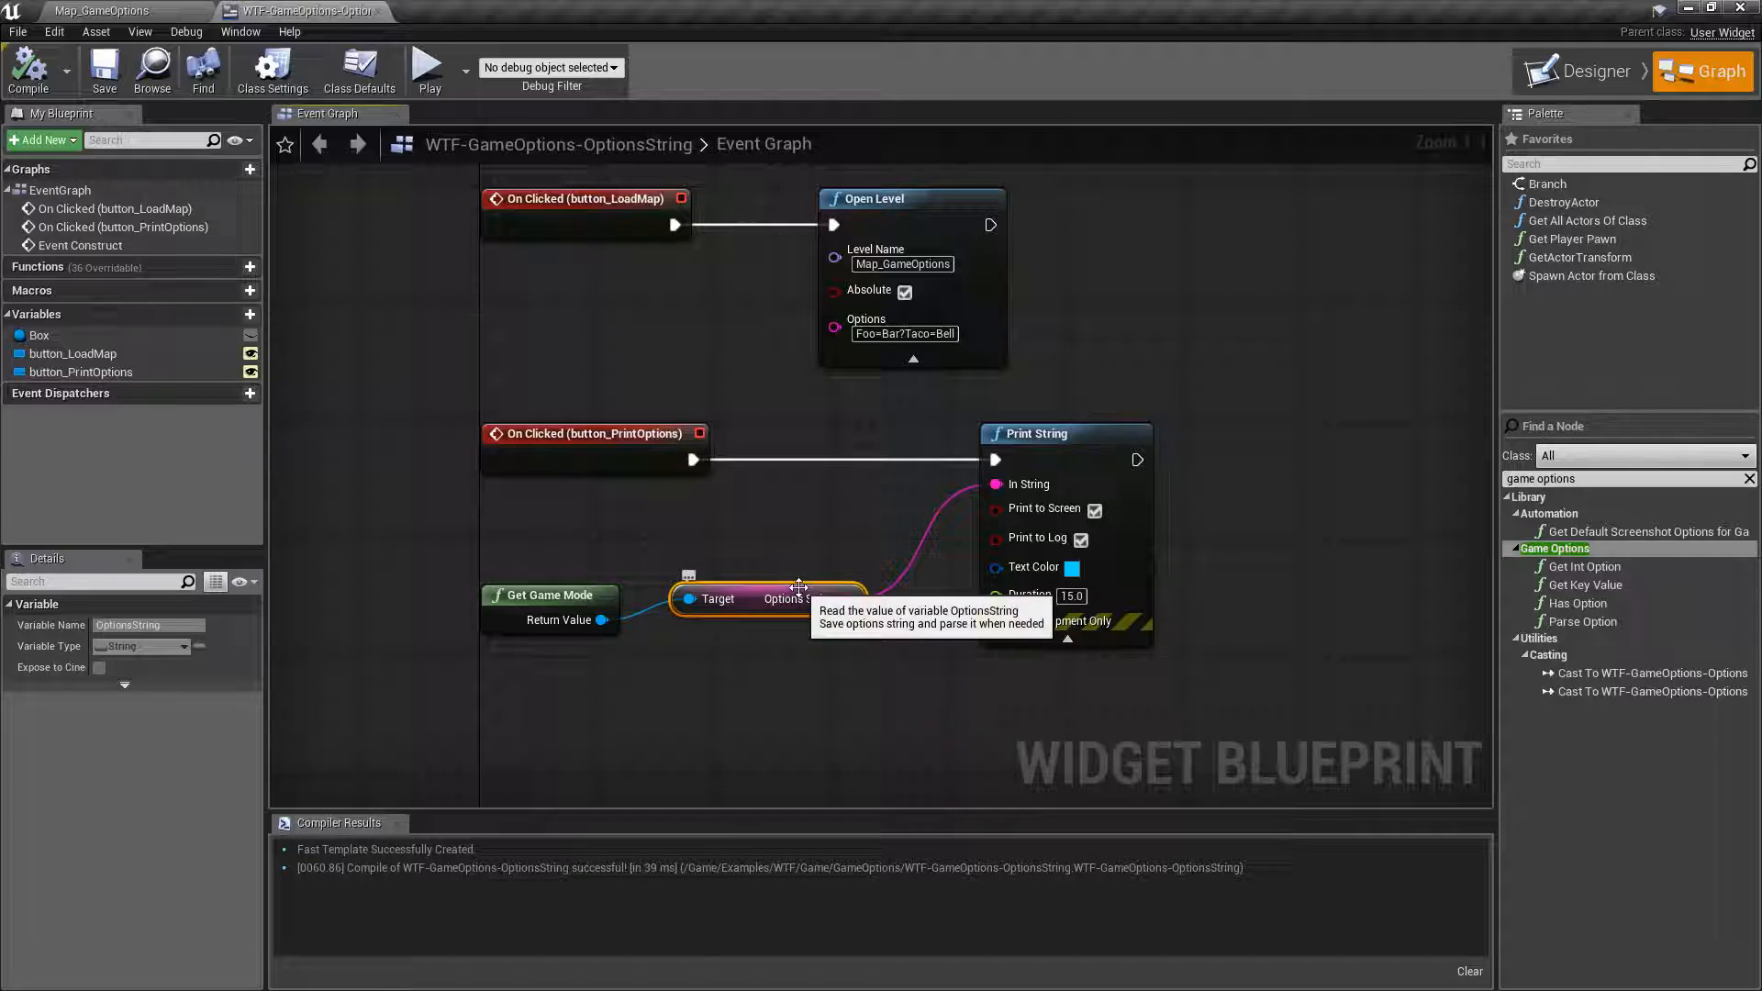
pyautogui.moveTo(815, 552)
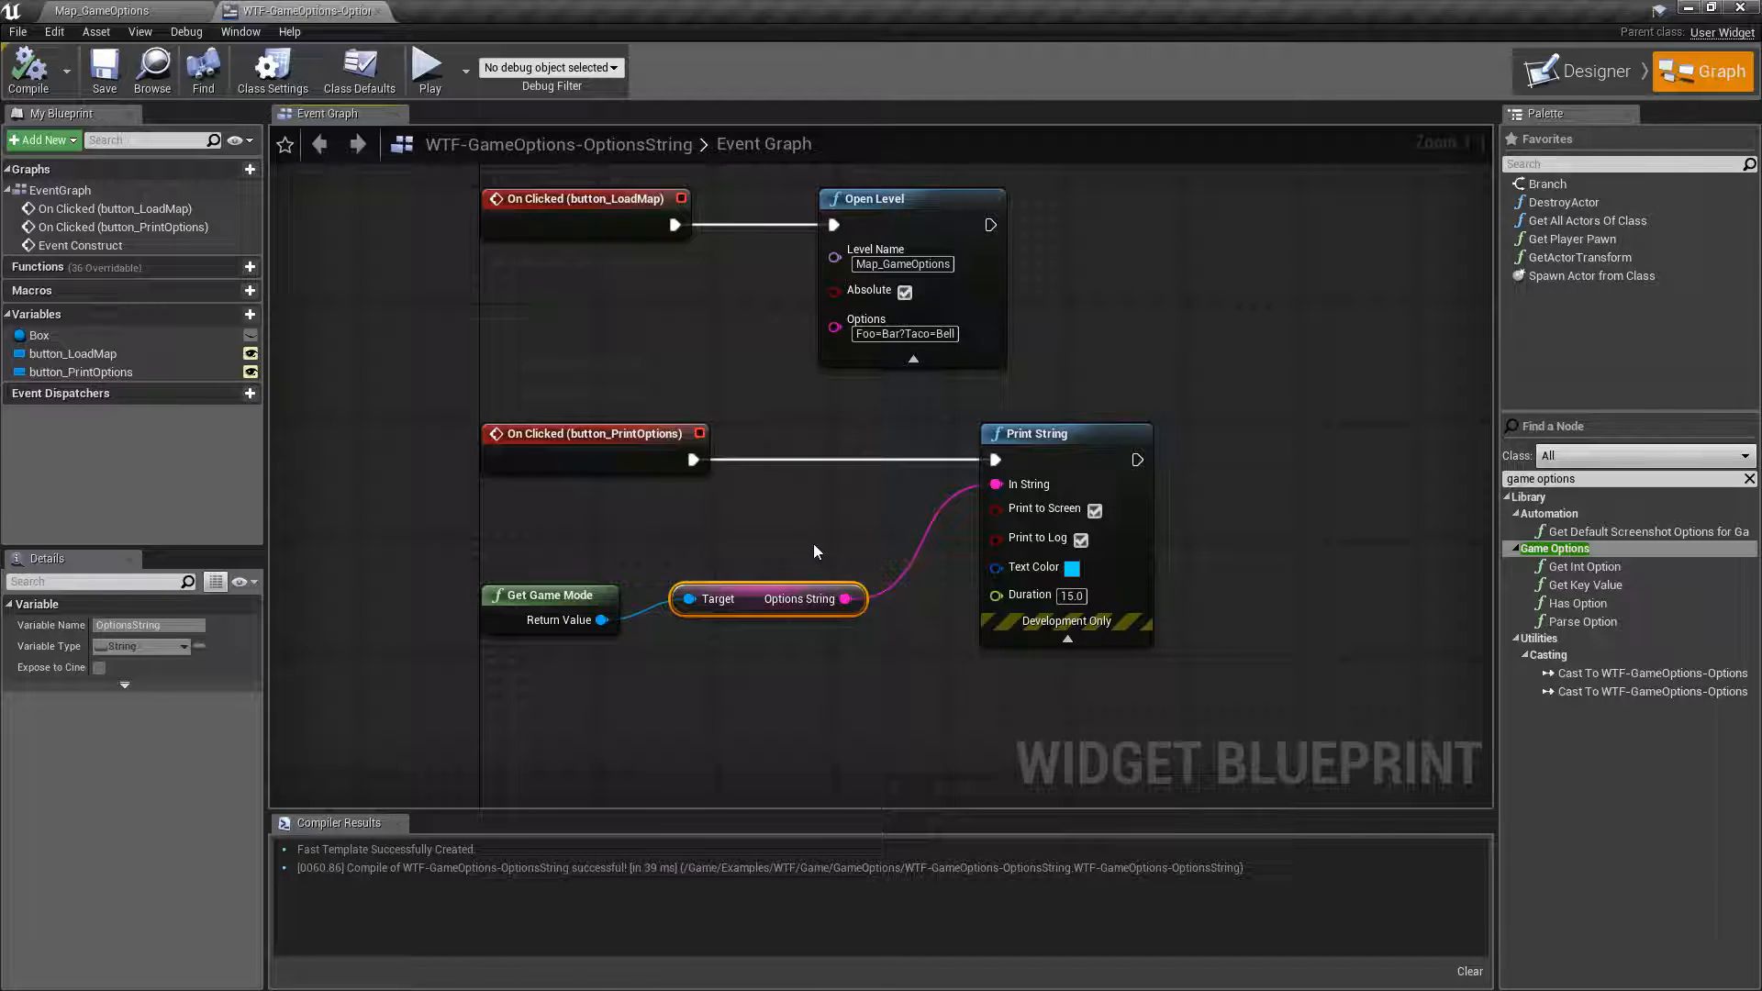
pyautogui.moveTo(1234, 579)
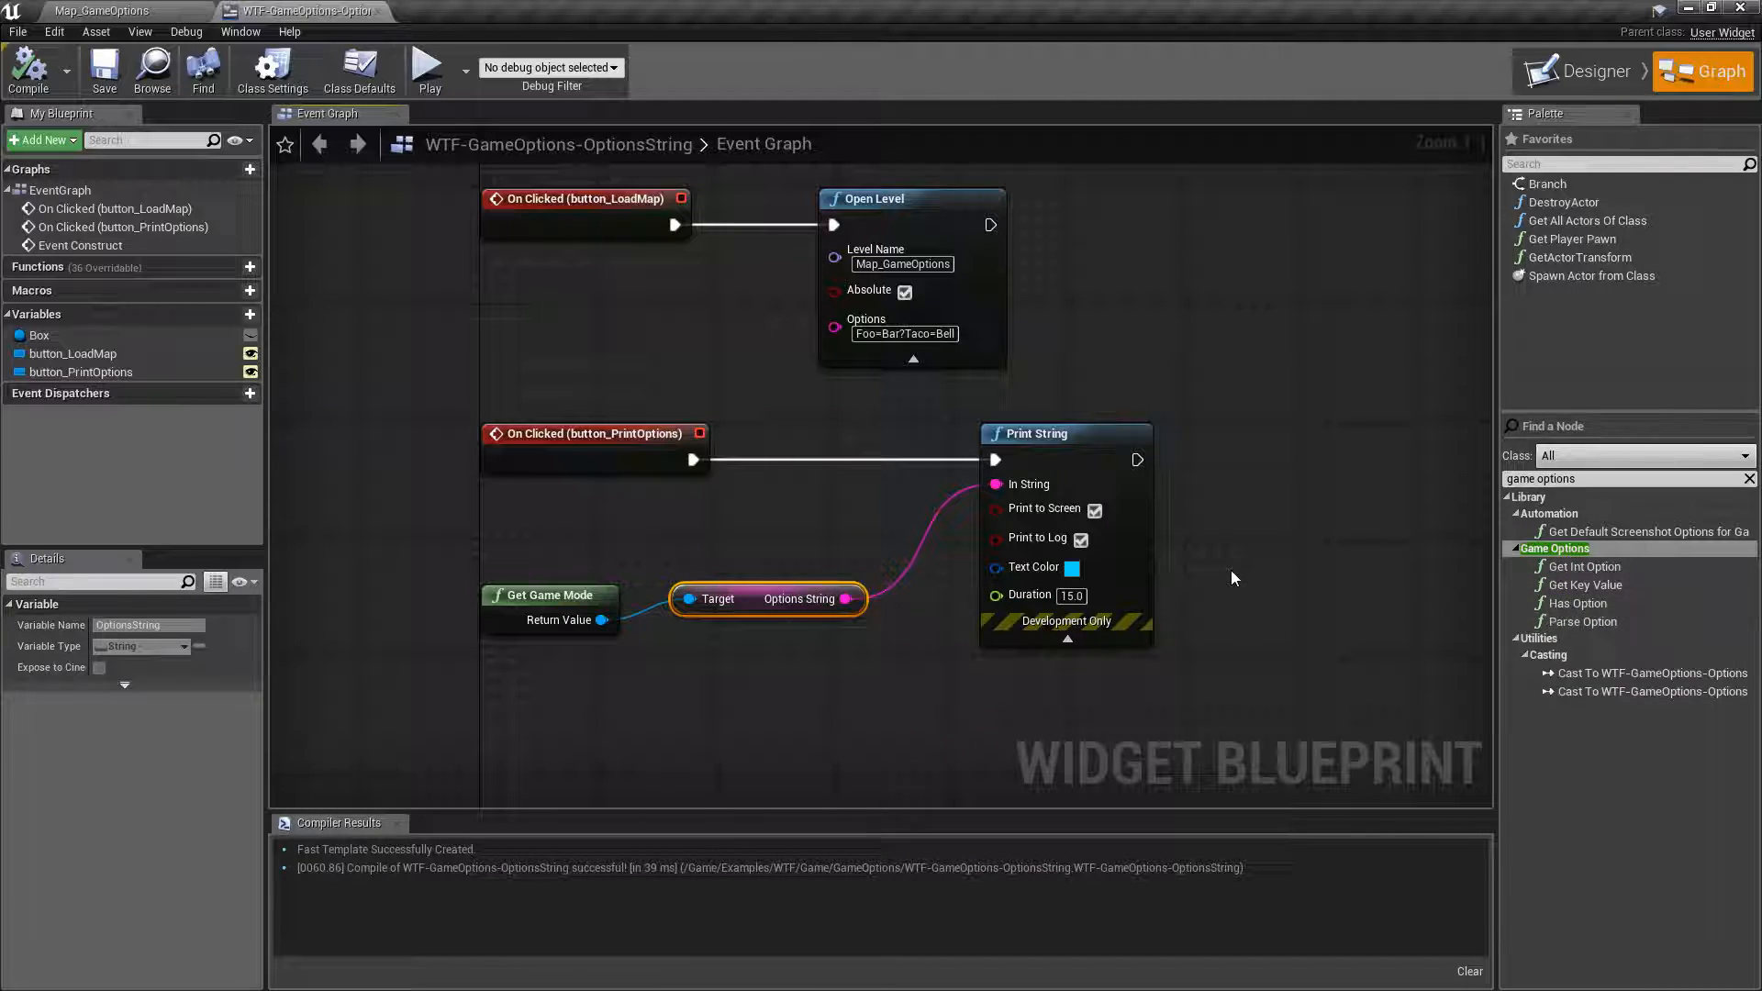